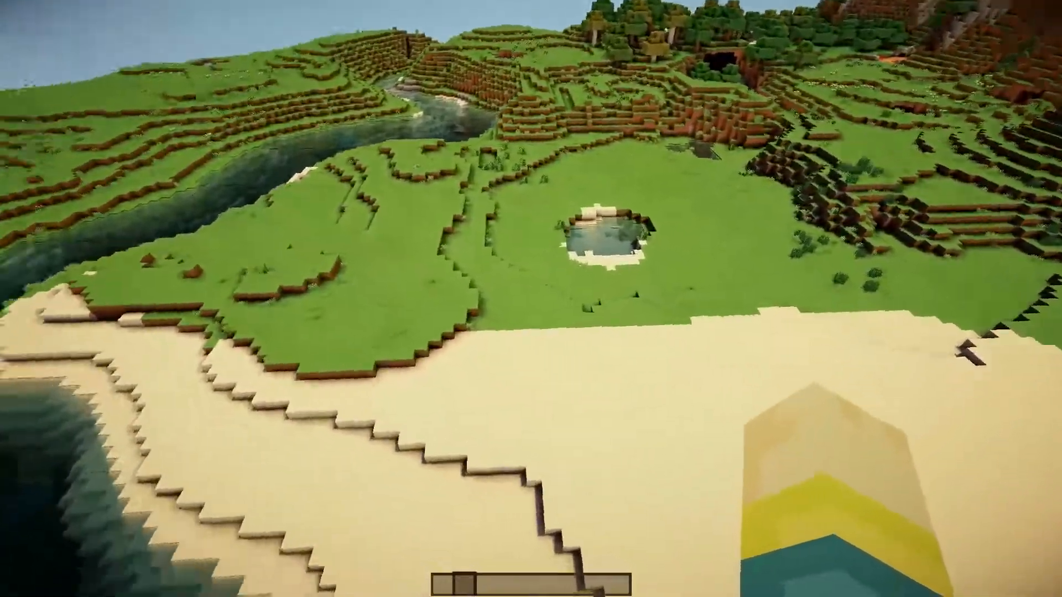
pyautogui.moveTo(531, 298)
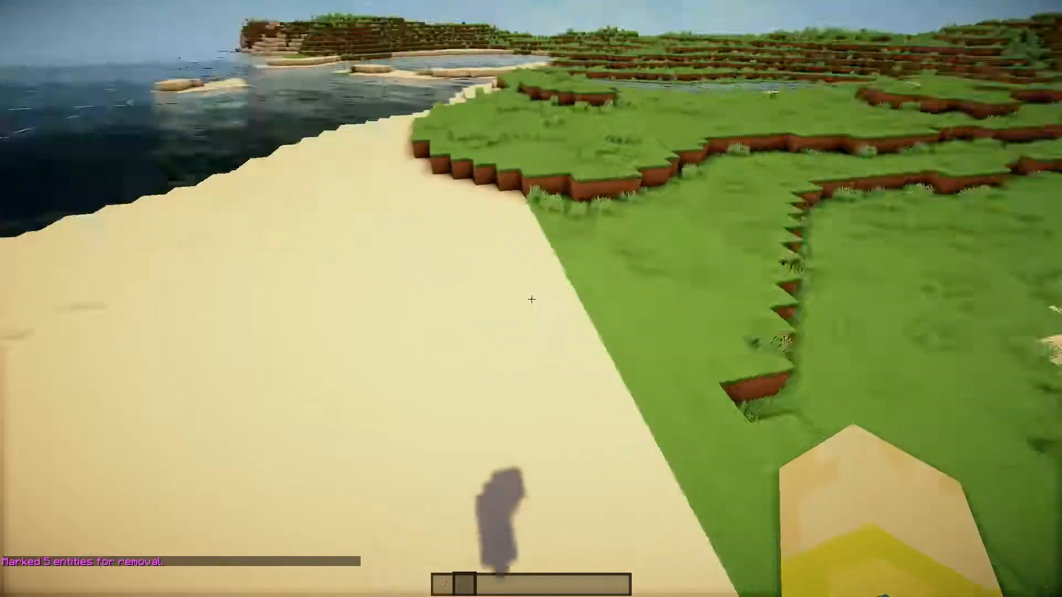
# - Pick Smooth Sandstone from the creative inventory into the hotbar
pyautogui.press('e')
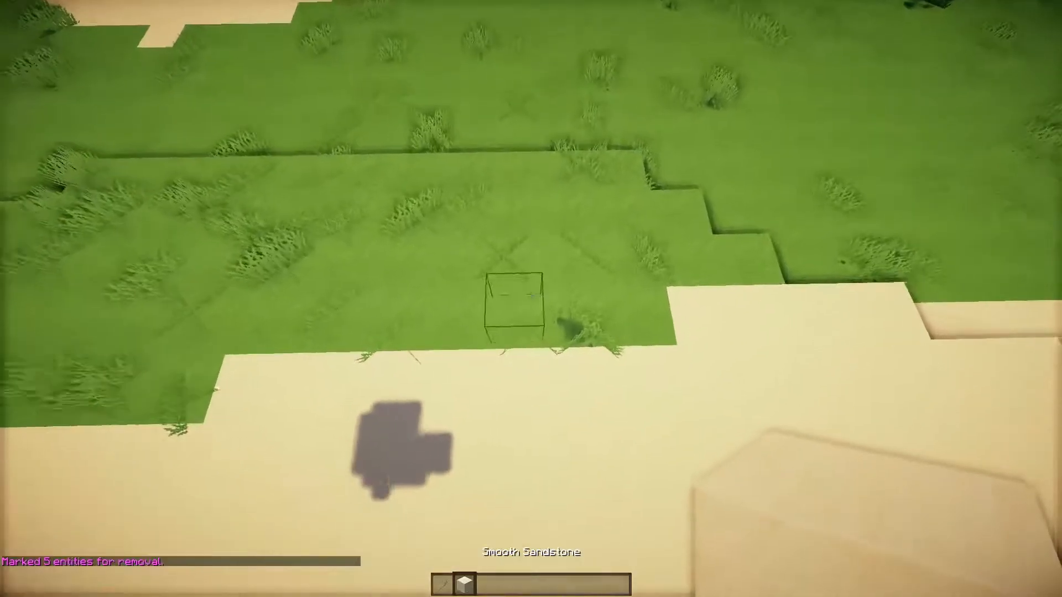
pyautogui.moveTo(531, 298)
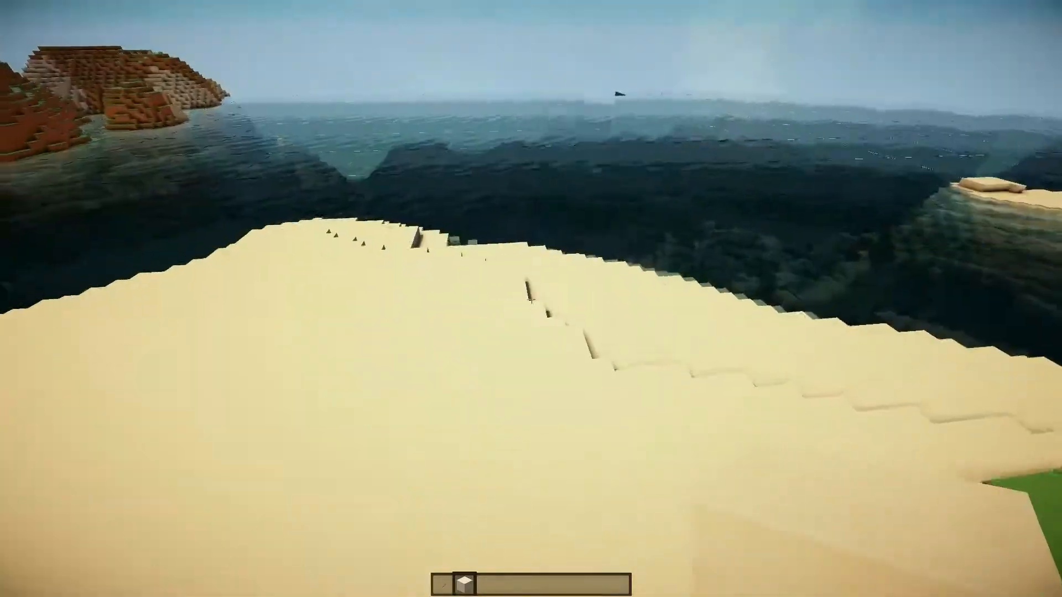
pyautogui.moveTo(531, 298)
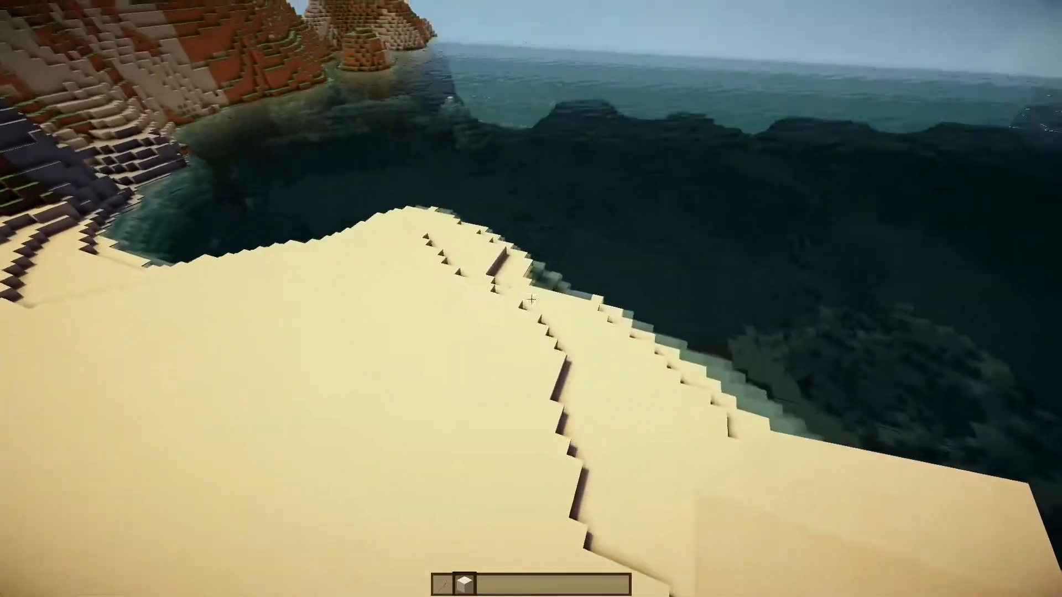
pyautogui.moveTo(530, 298)
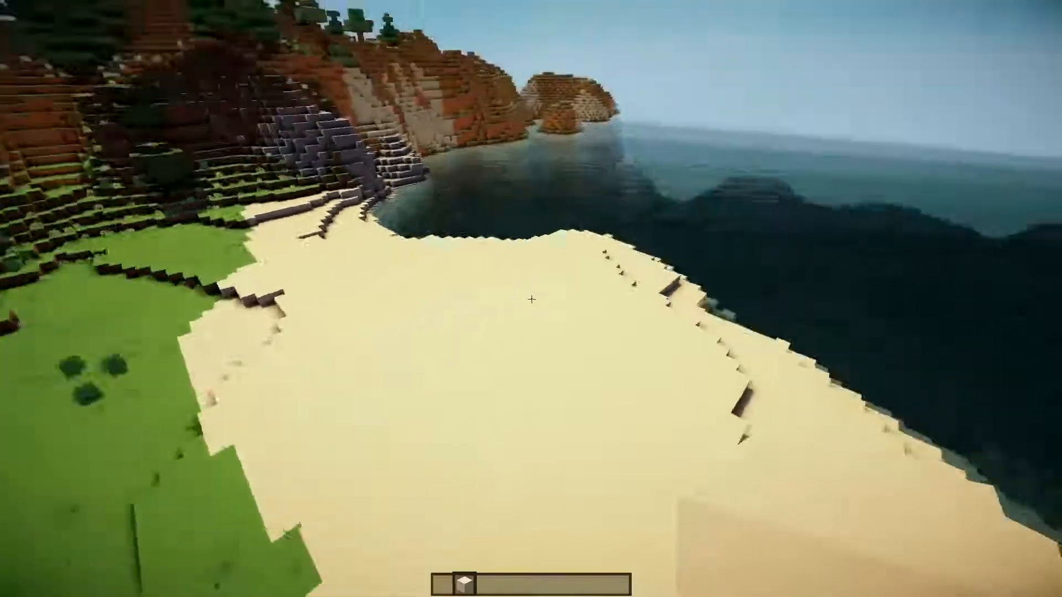
pyautogui.moveTo(531, 299)
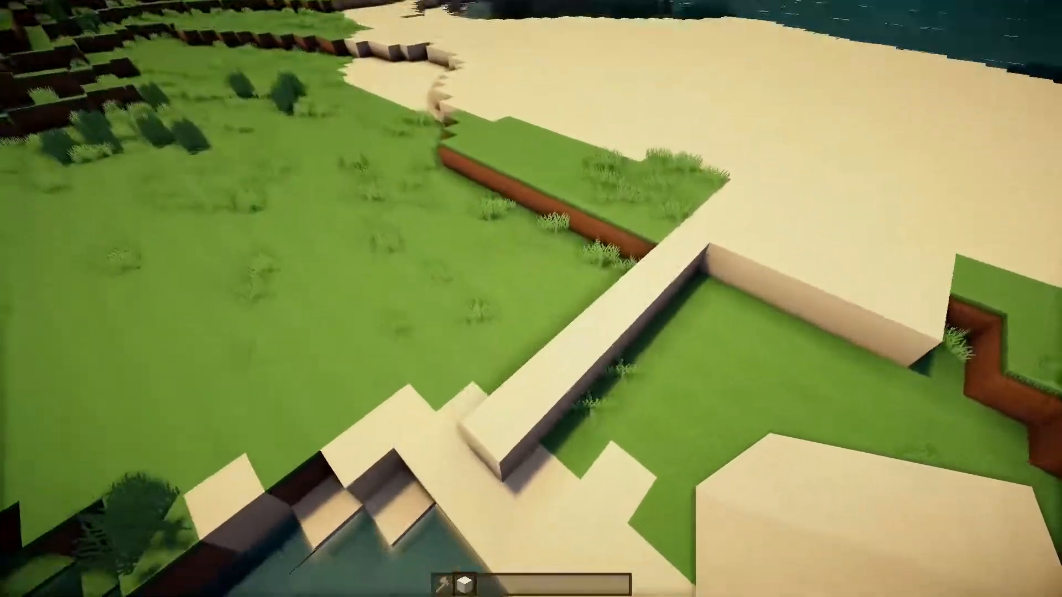
pyautogui.moveTo(531, 298)
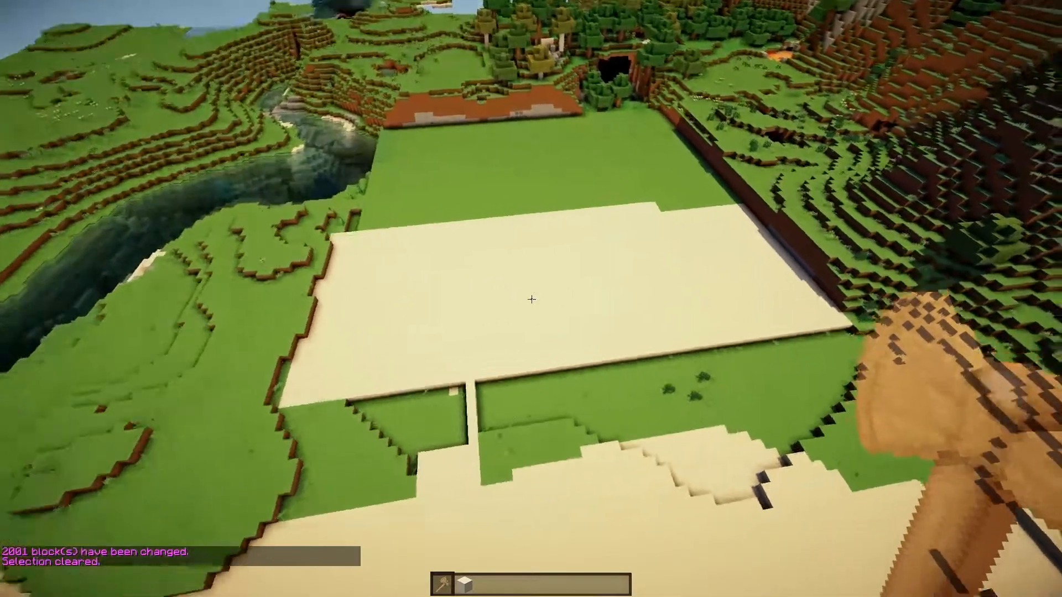
pyautogui.moveTo(531, 298)
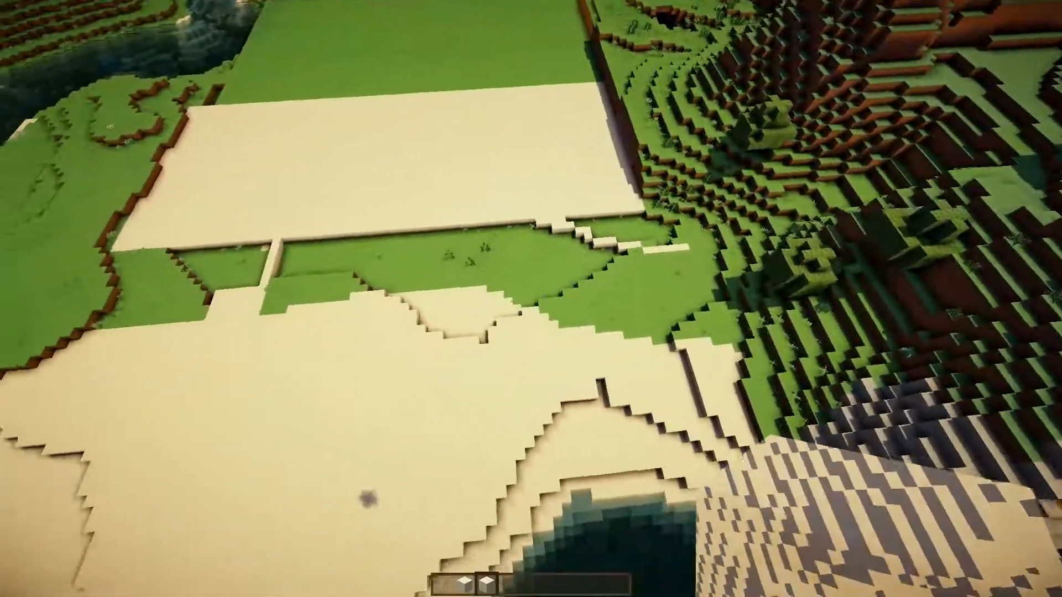
pyautogui.moveTo(531, 299)
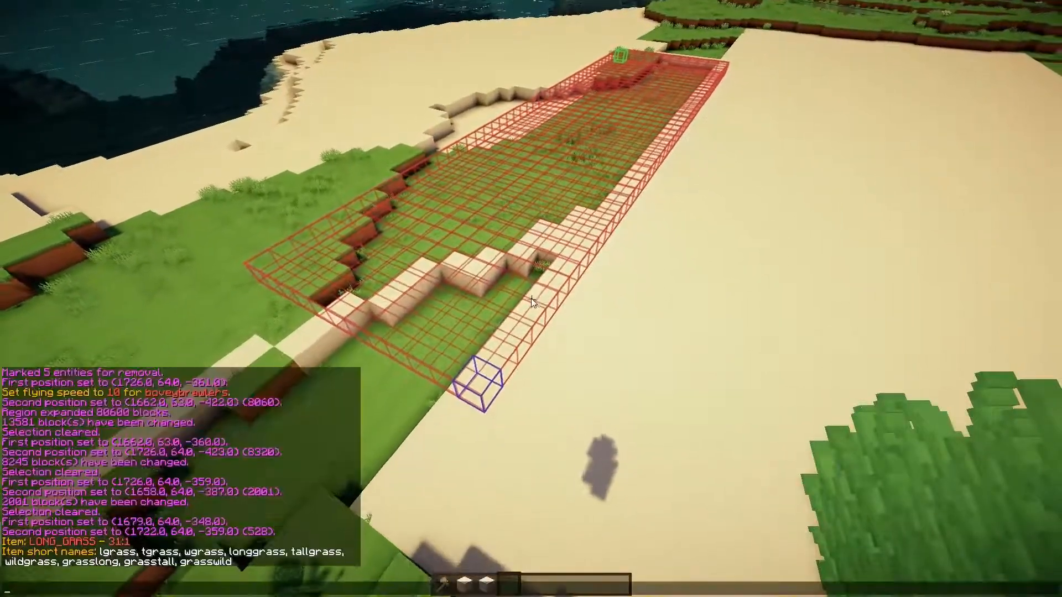
# - Run //replace grass,31 grass to flatten the marked strip's tall grass into plain grass
pyautogui.write('//replace grass 2')
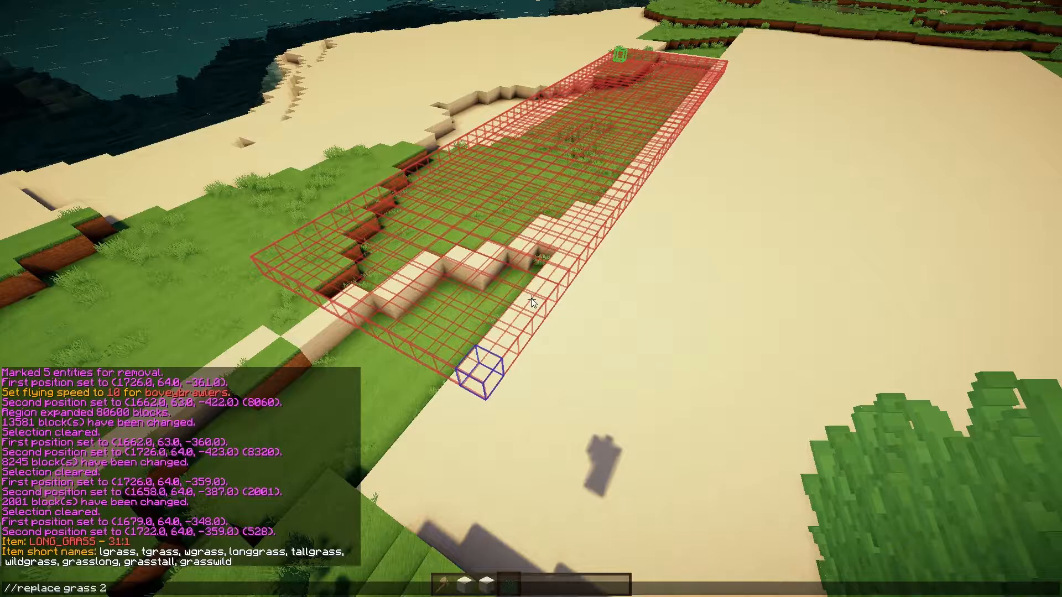
pyautogui.write('1')
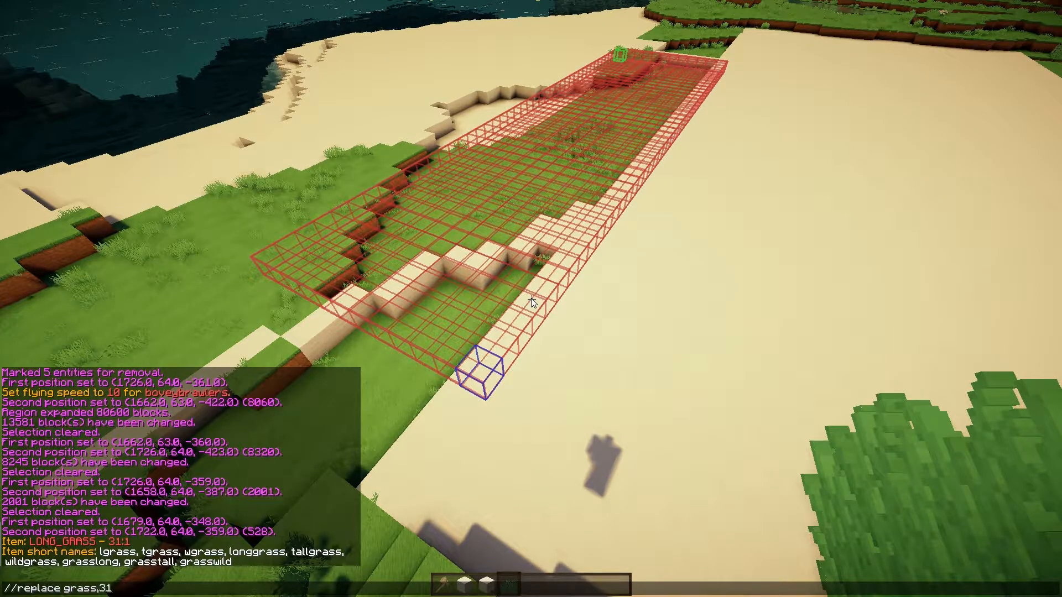
pyautogui.write('sa')
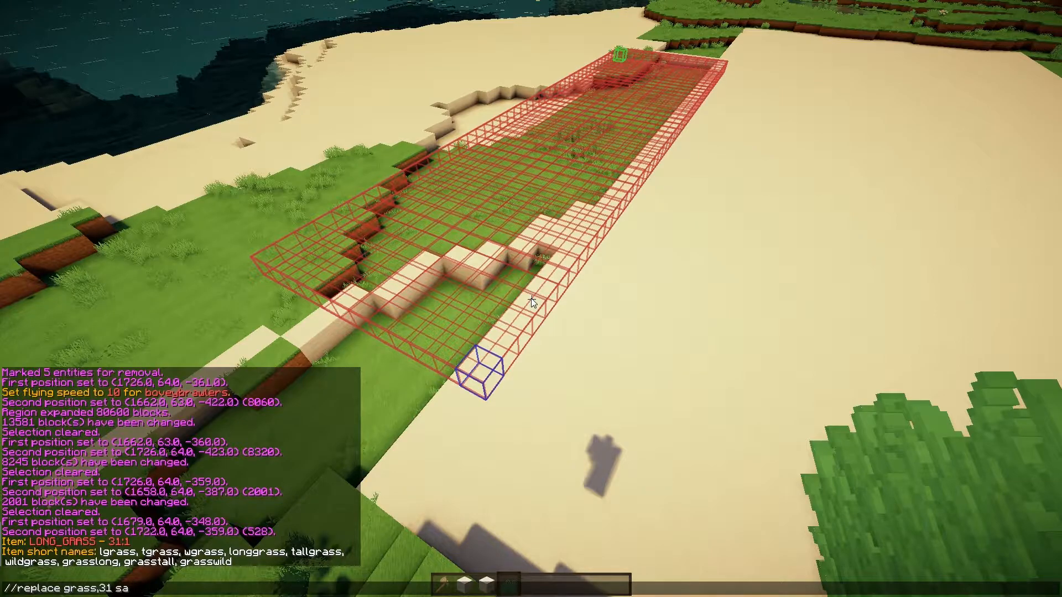
pyautogui.write('grass')
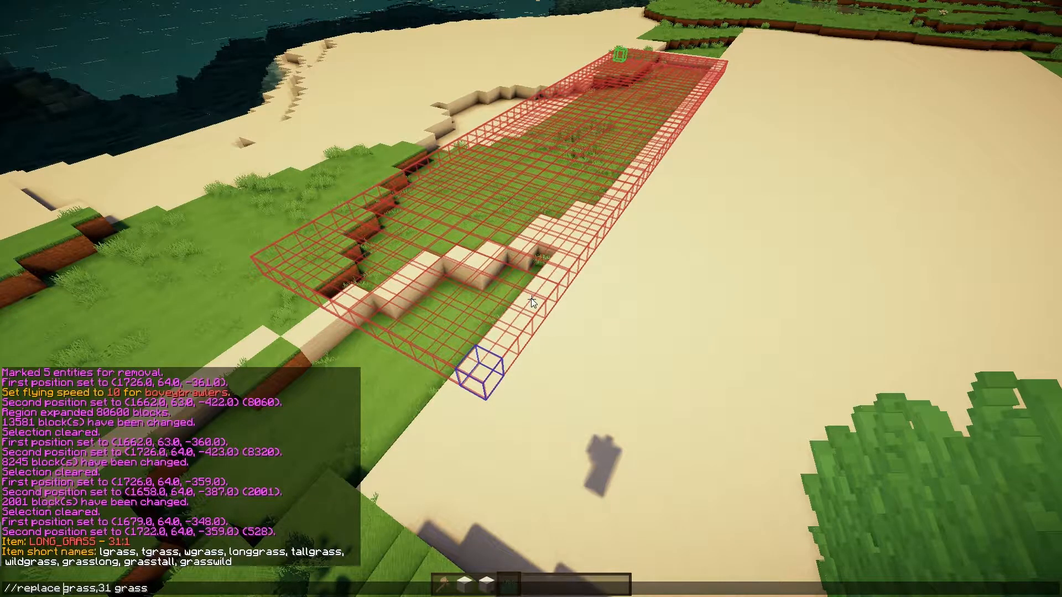
pyautogui.press('Return')
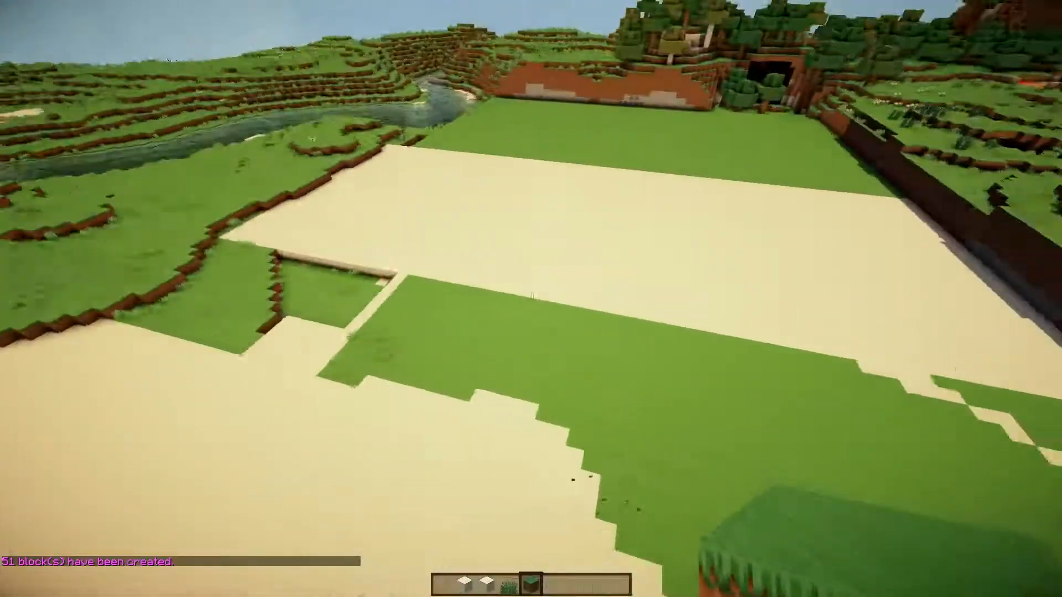
pyautogui.moveTo(530, 299)
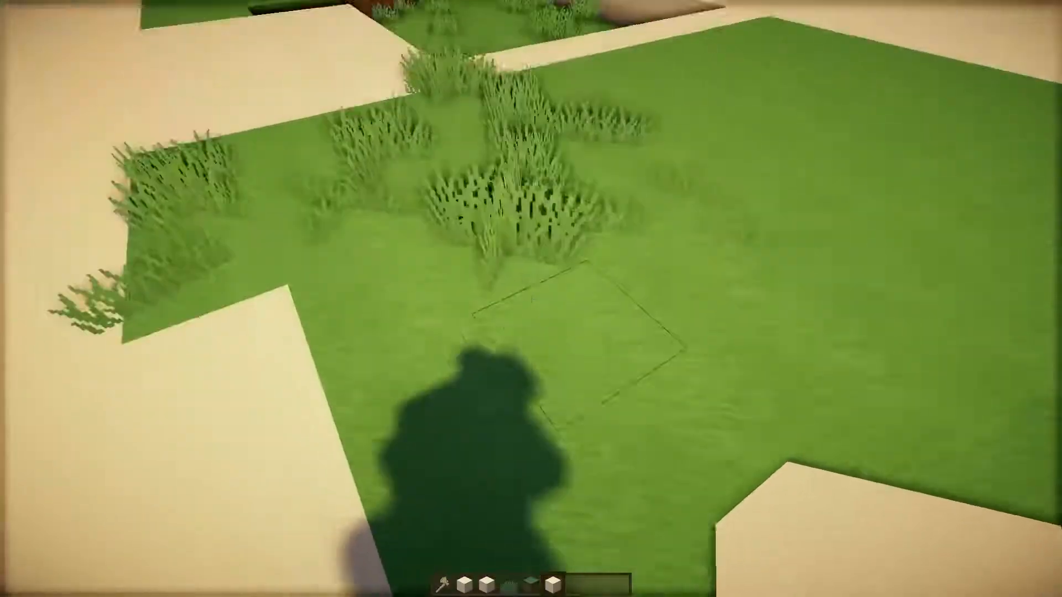
pyautogui.moveTo(530, 299)
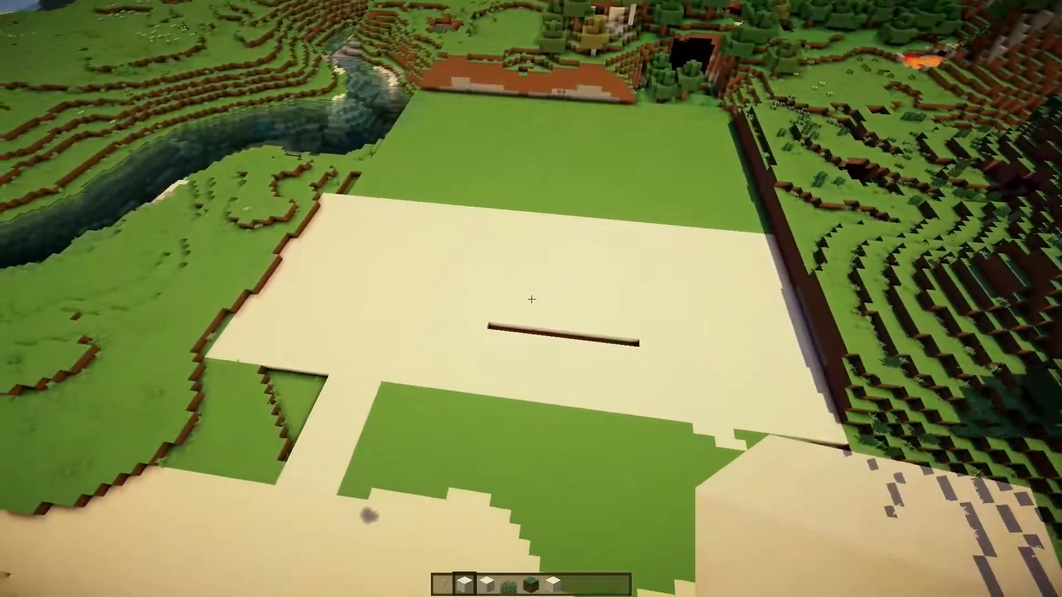
pyautogui.moveTo(530, 299)
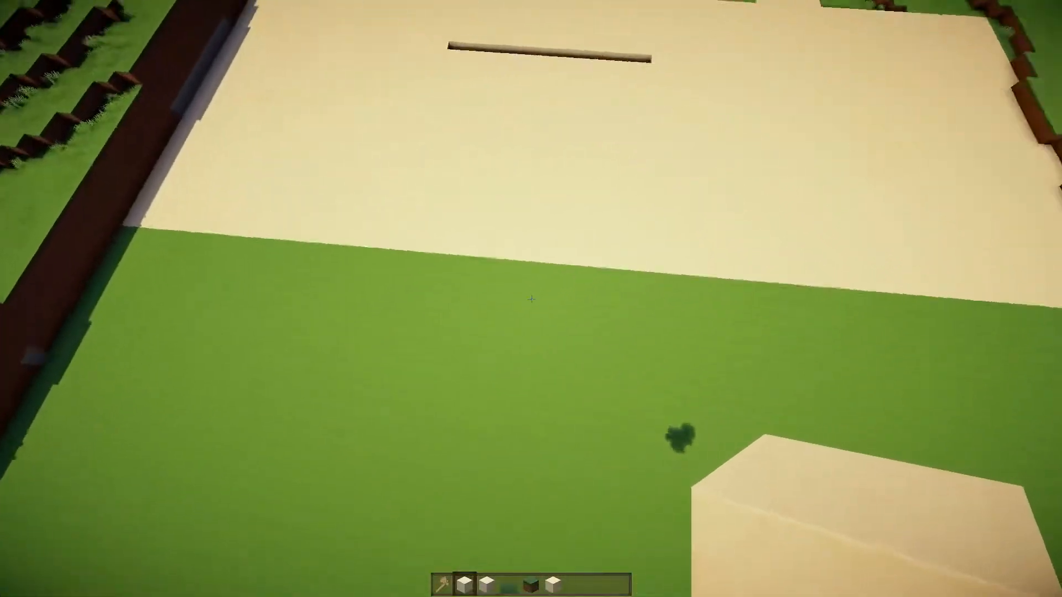
pyautogui.moveTo(530, 298)
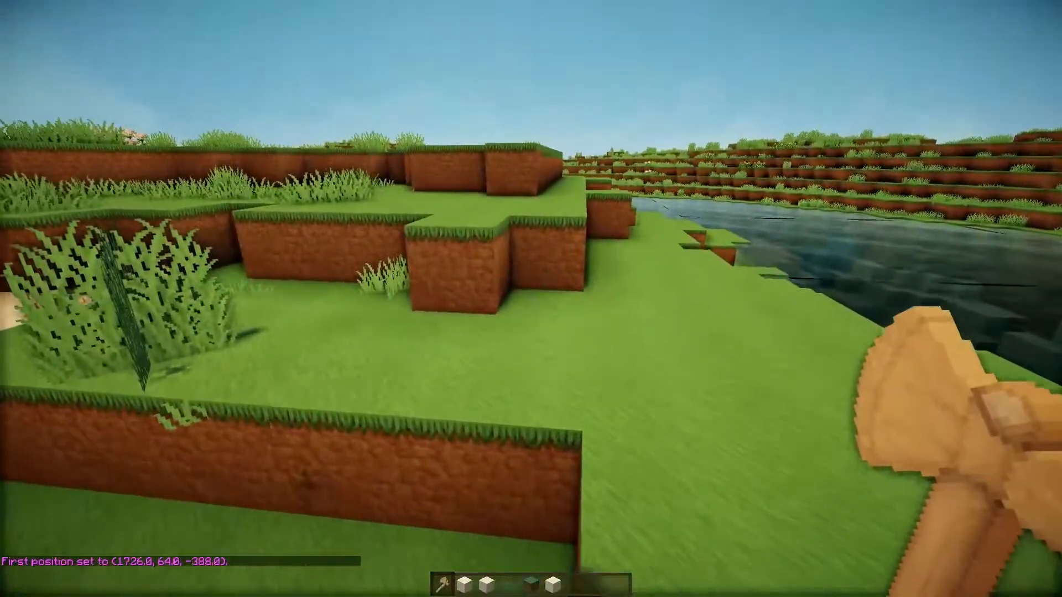
# - Start the //set command to fill the riverbank region with smooth sandstone
pyautogui.write('//set s')
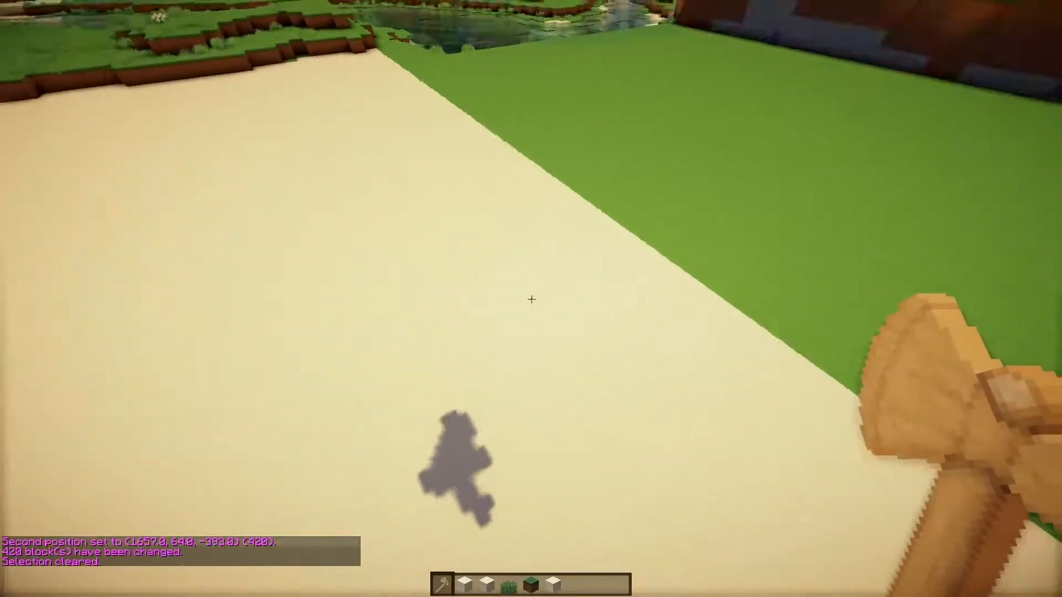
# - Take regular Sandstone from the Building Blocks inventory into the hotbar
pyautogui.press('e')
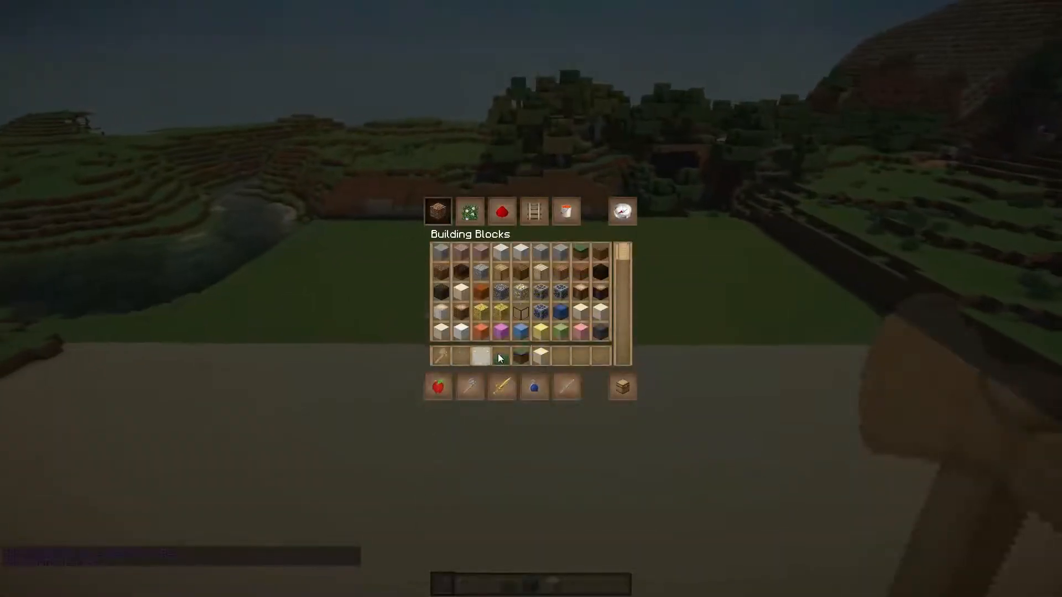
pyautogui.moveTo(499, 284)
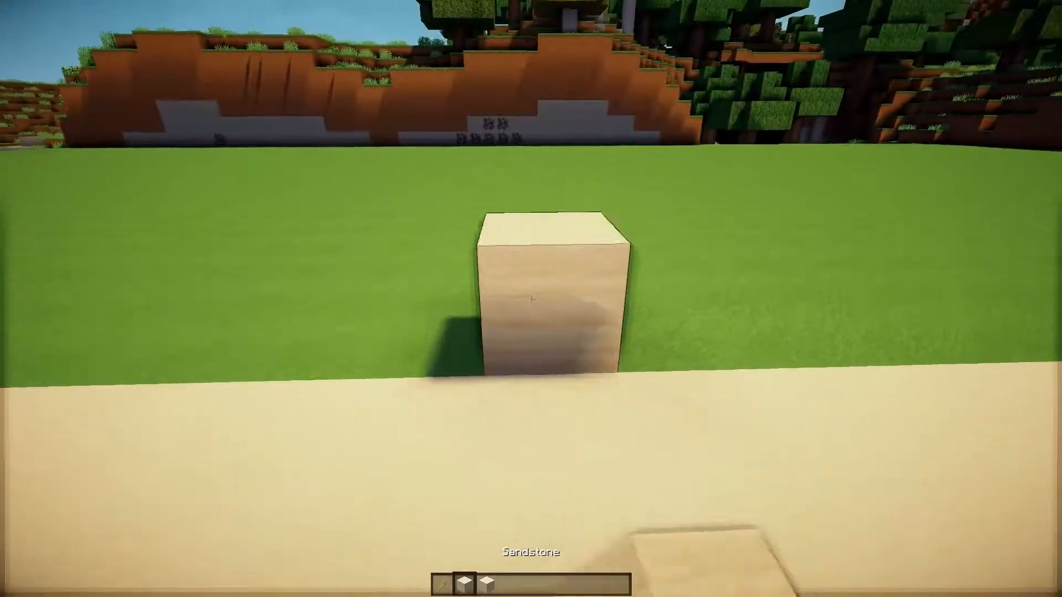
pyautogui.press('e')
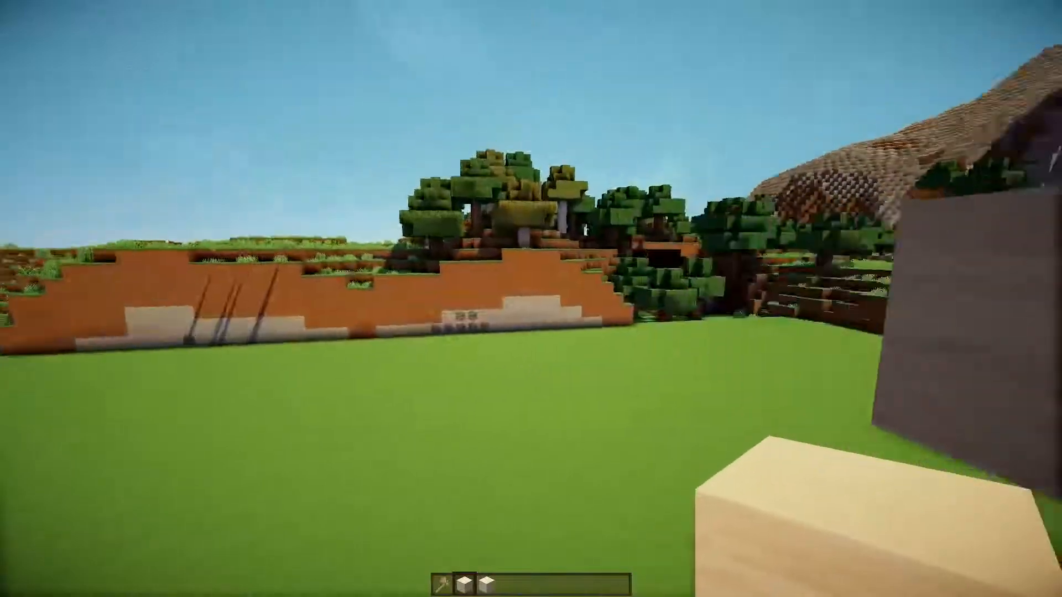
pyautogui.moveTo(531, 299)
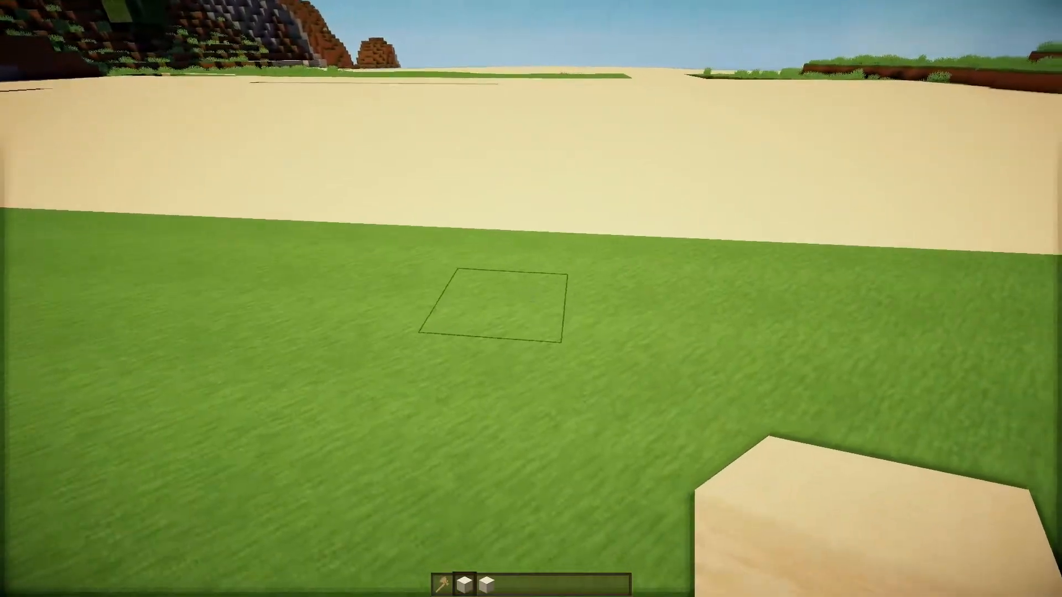
pyautogui.moveTo(531, 298)
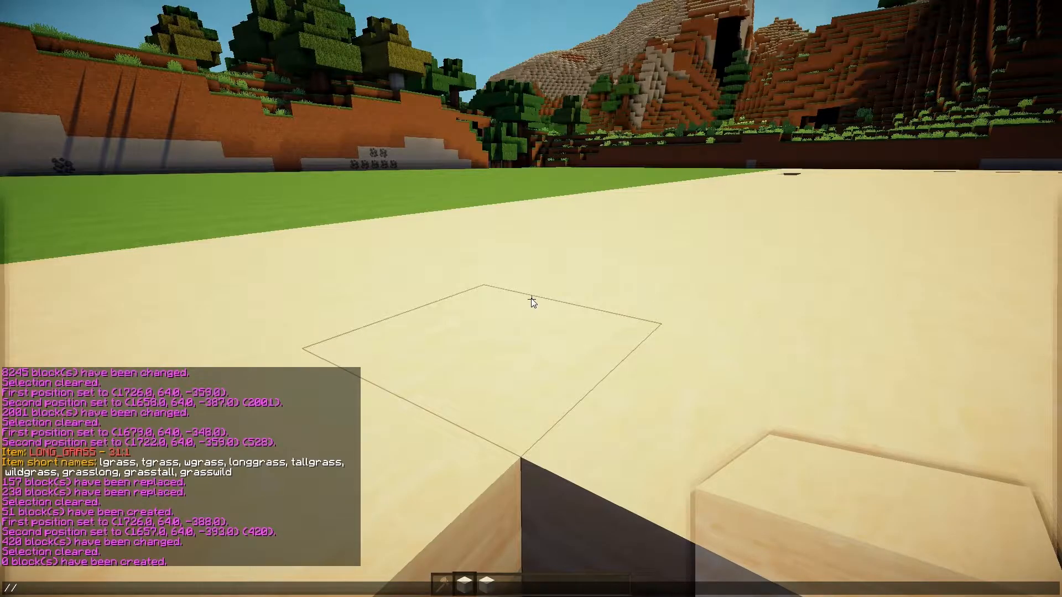
pyautogui.write('//hcyl air')
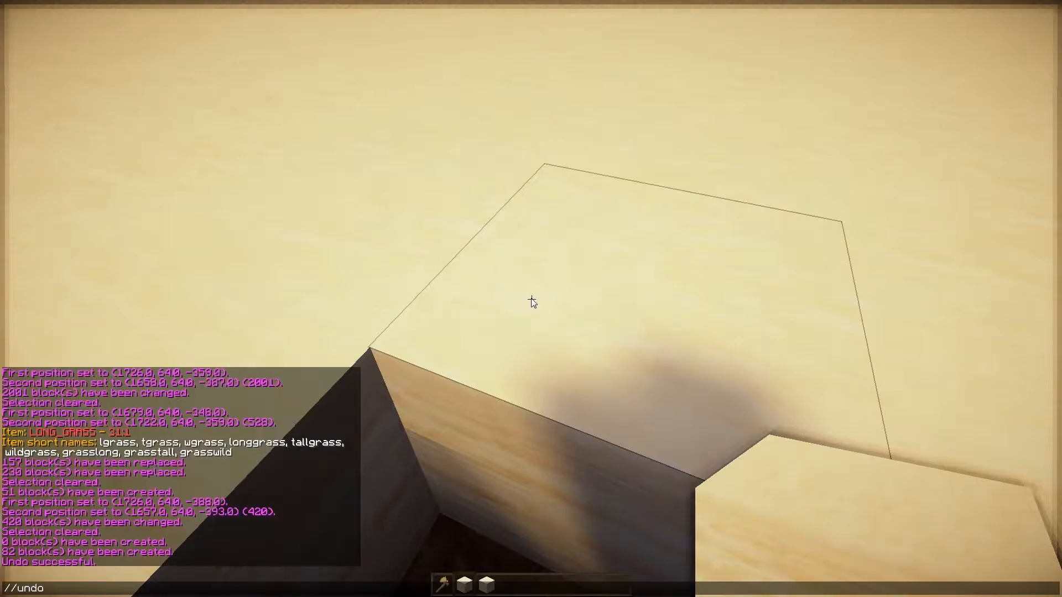
pyautogui.write('//hcyl air 1')
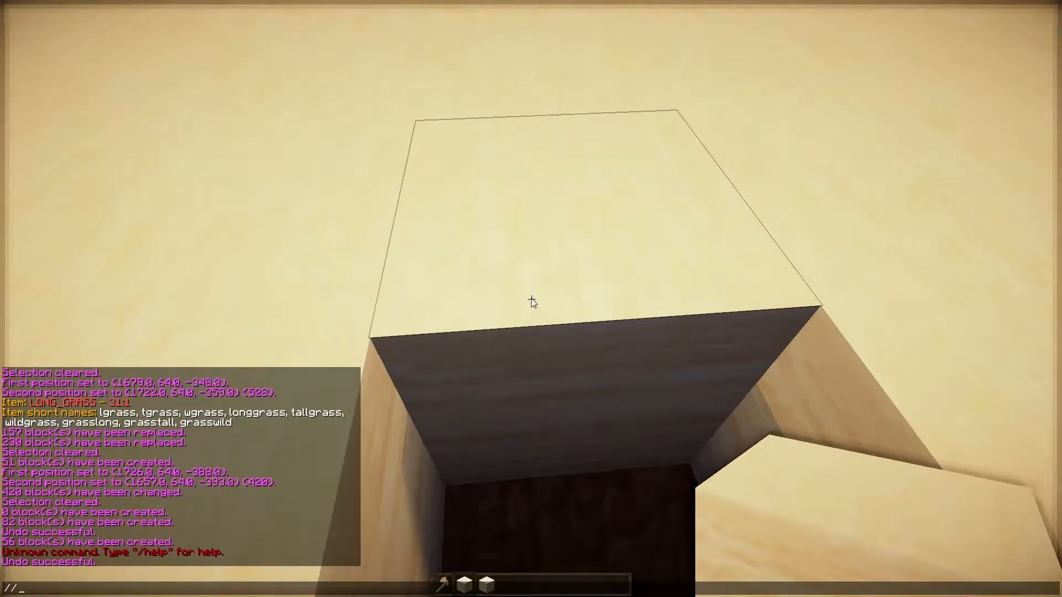
pyautogui.write('//hcyl air 11 1')
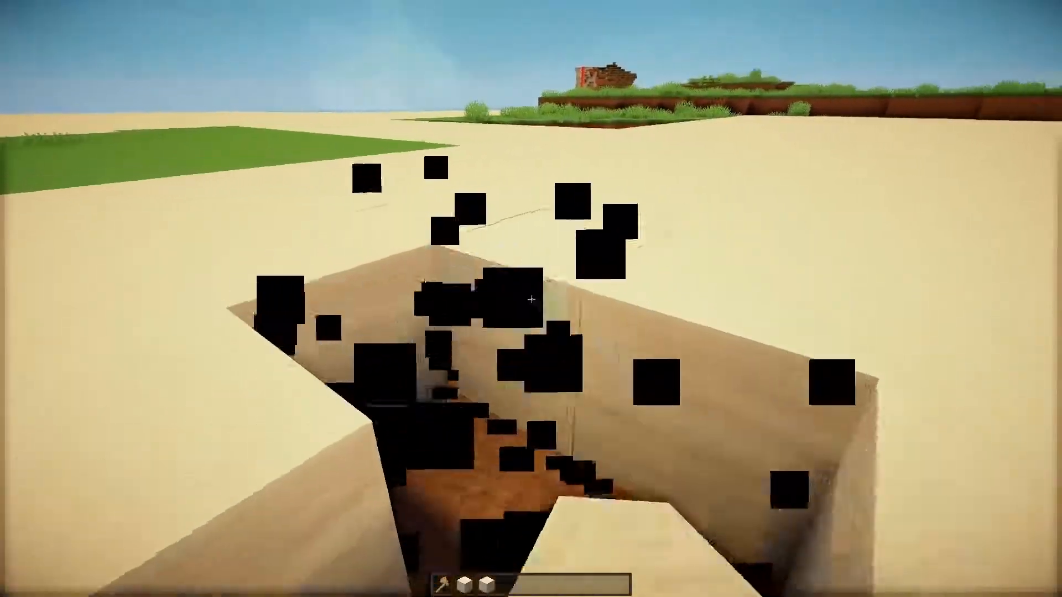
pyautogui.moveTo(531, 298)
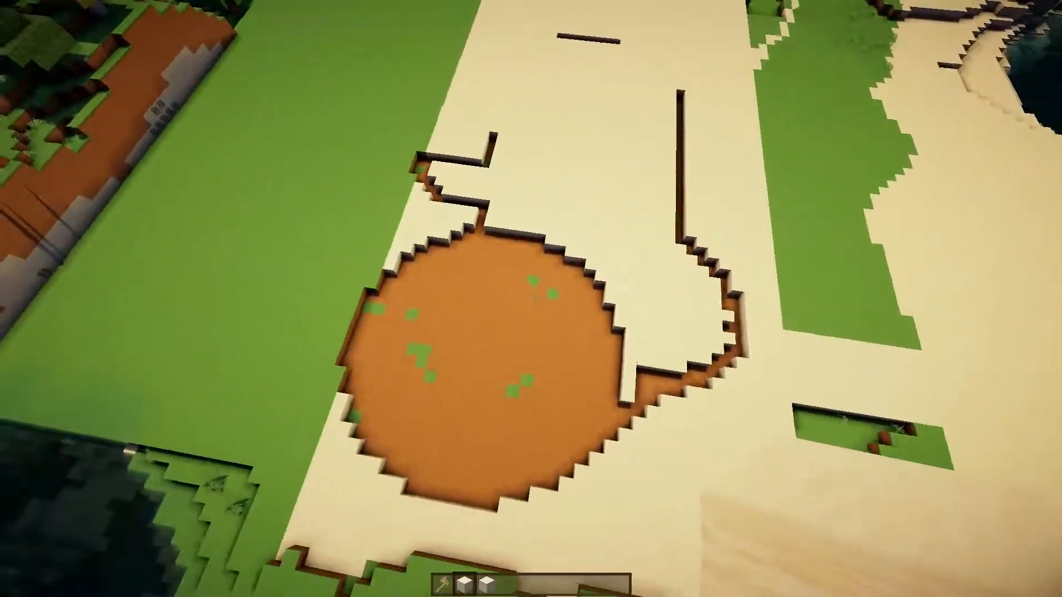
pyautogui.moveTo(531, 298)
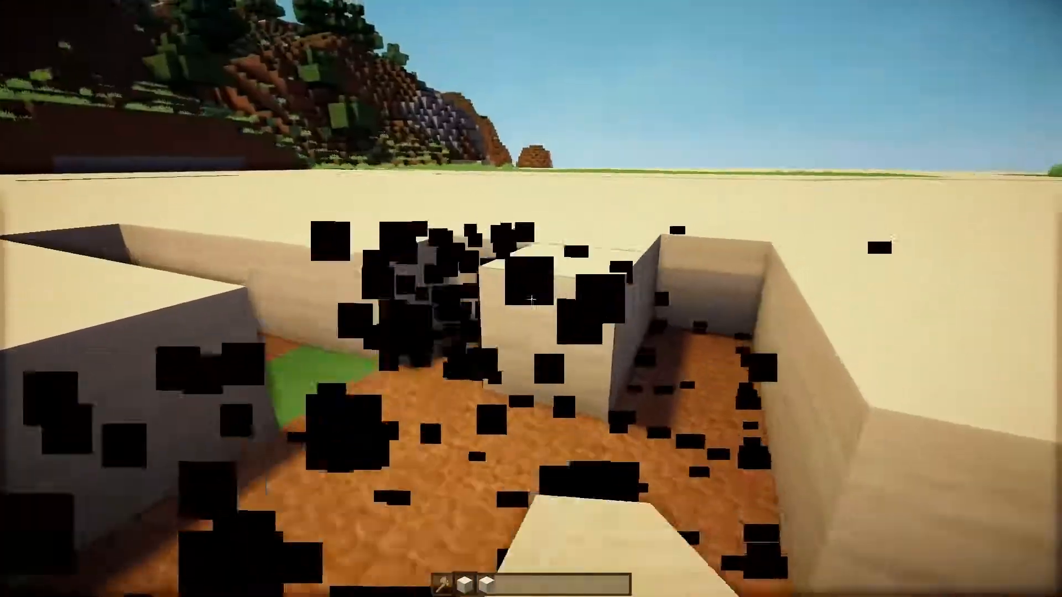
pyautogui.moveTo(530, 298)
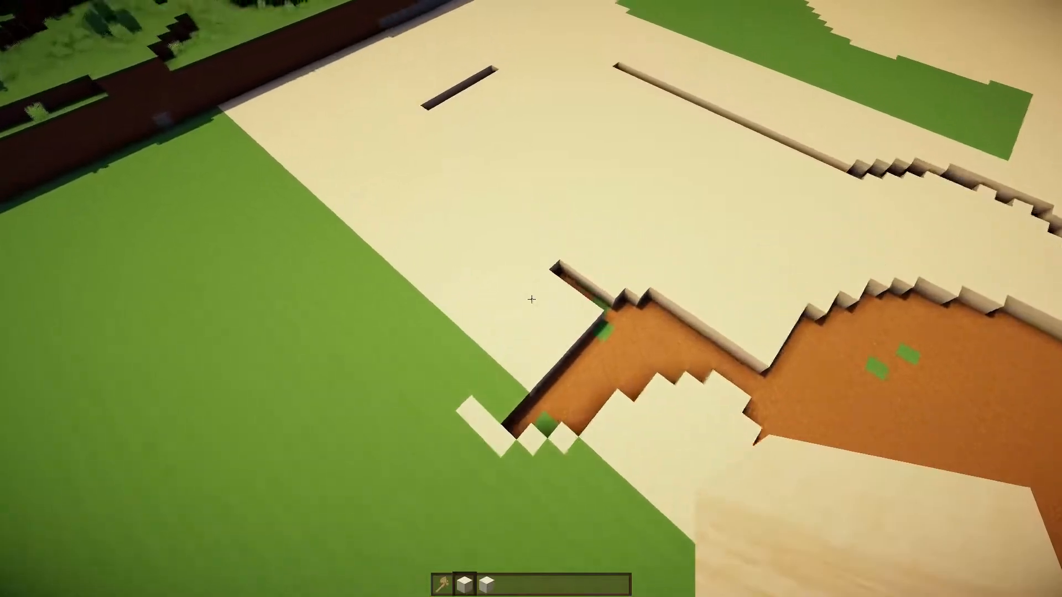
pyautogui.moveTo(531, 299)
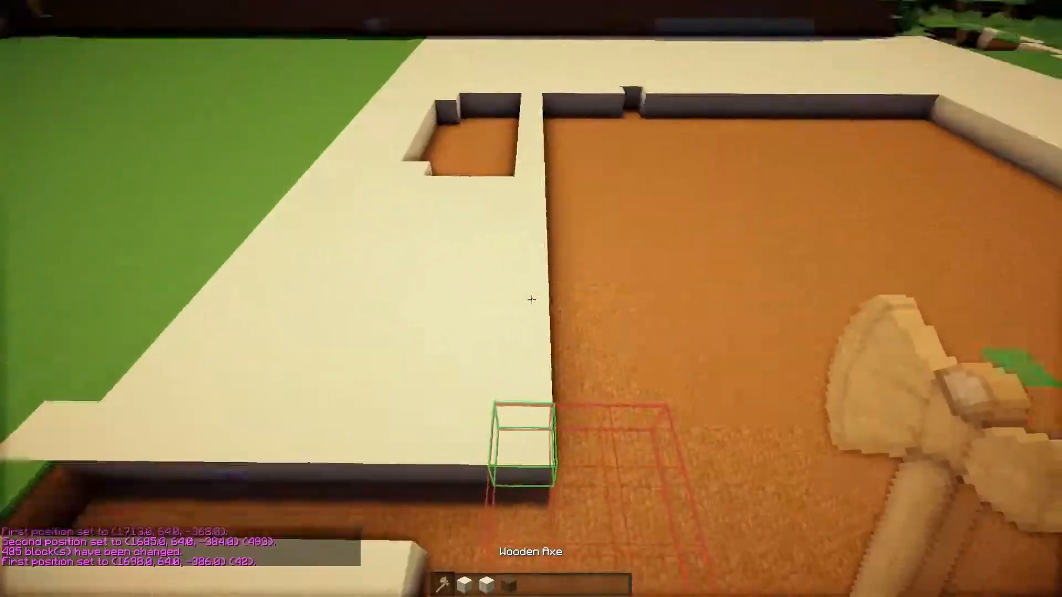
pyautogui.moveTo(531, 299)
pyautogui.write('//hcyl')
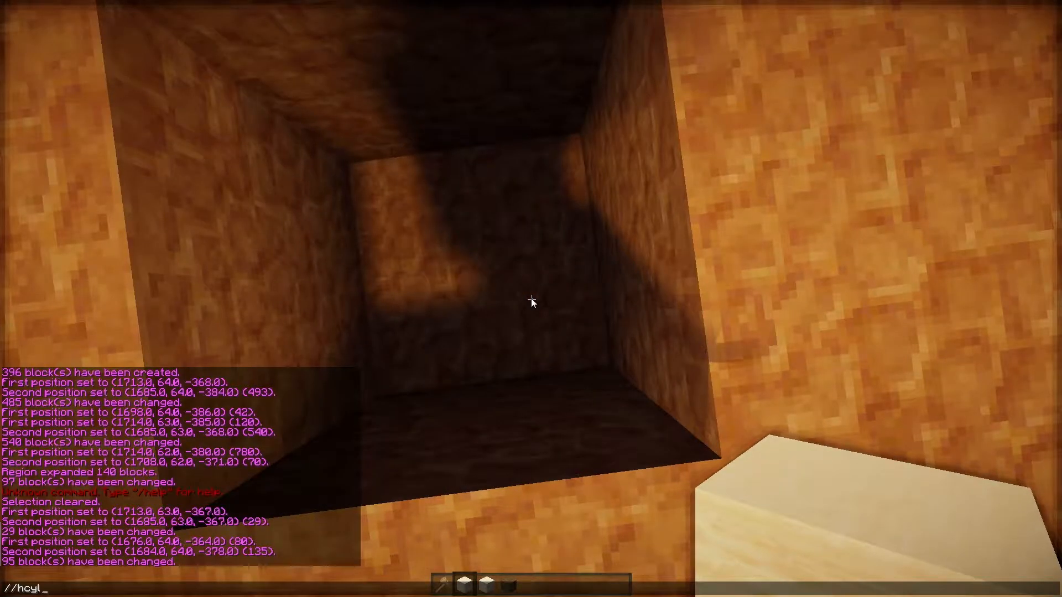
# - Run //hcyl 155 11 1 to create a radius-11 hollow quartz ring at the pool site
pyautogui.write('//cyl air')
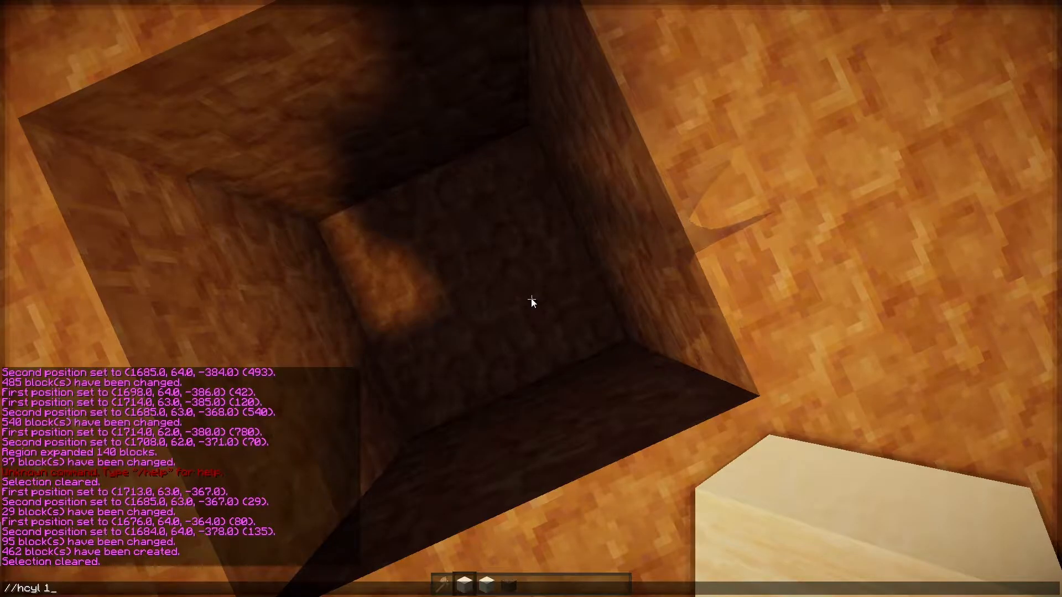
pyautogui.press('BackSpace')
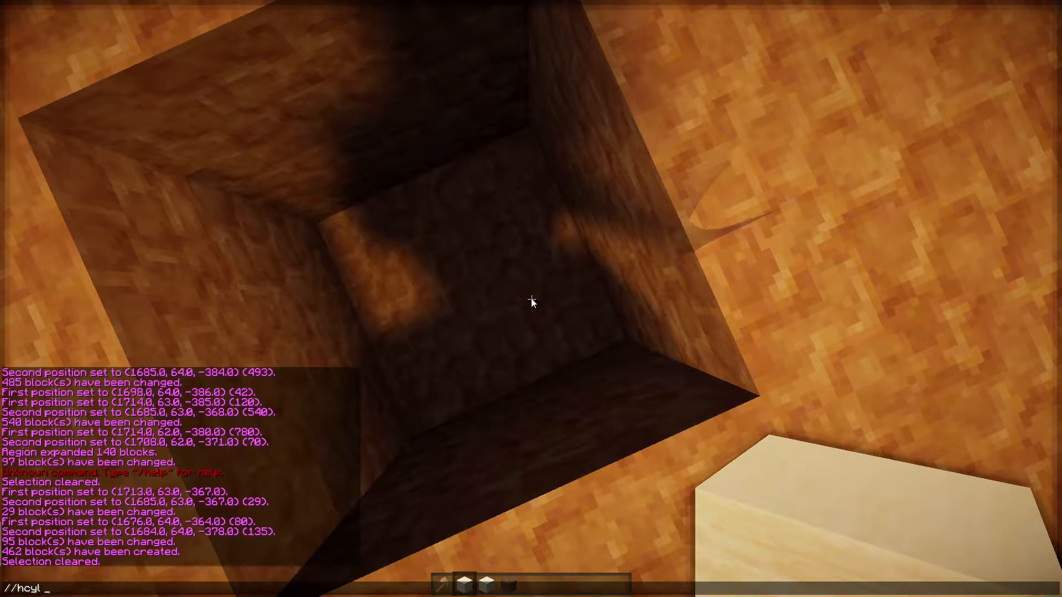
pyautogui.write('155')
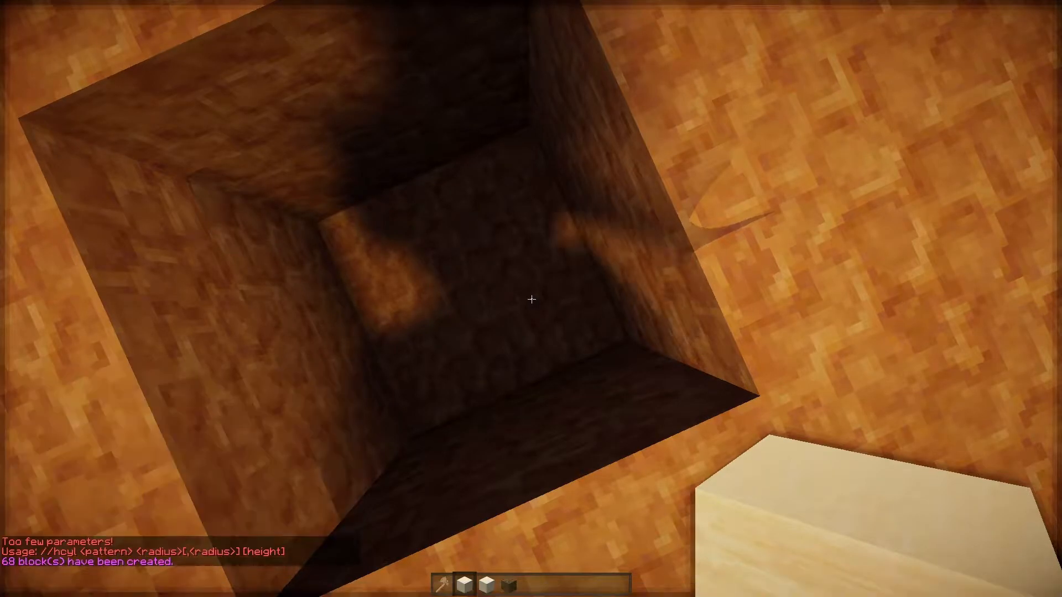
pyautogui.write('//hcyl 155 11 1')
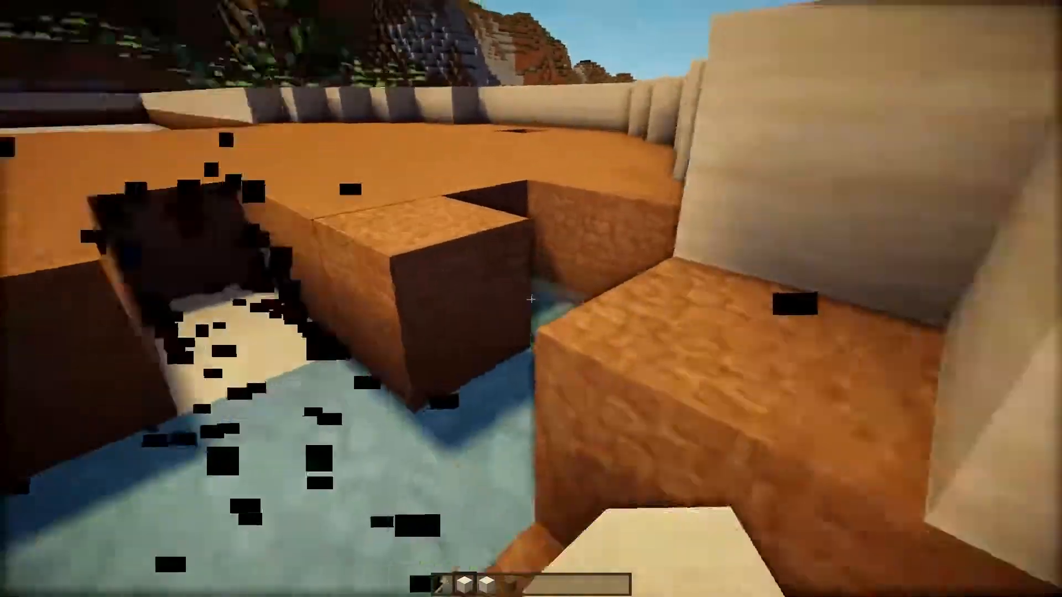
pyautogui.moveTo(531, 298)
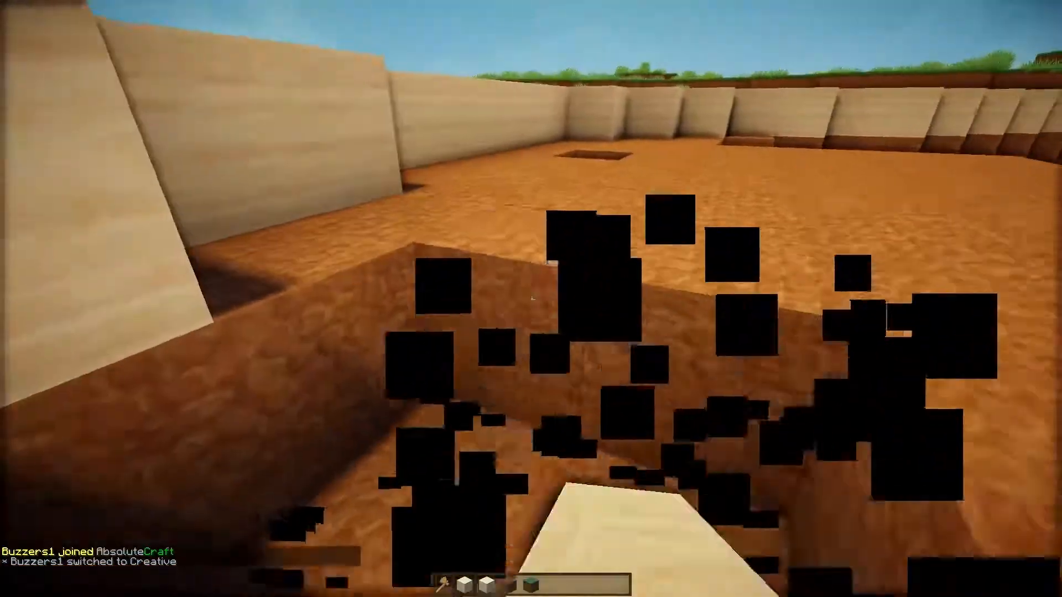
pyautogui.moveTo(530, 298)
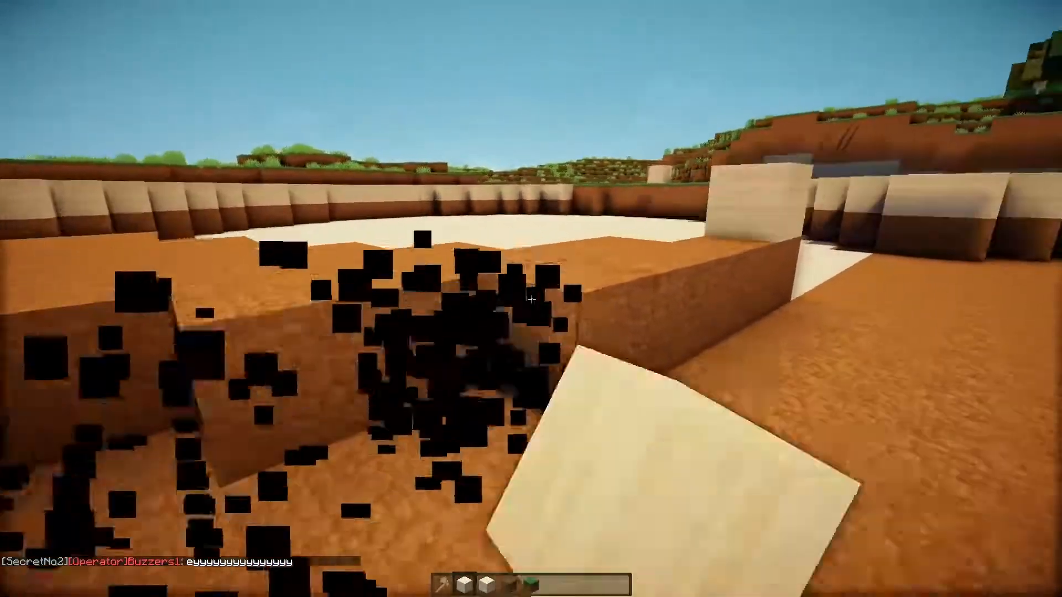
pyautogui.moveTo(531, 299)
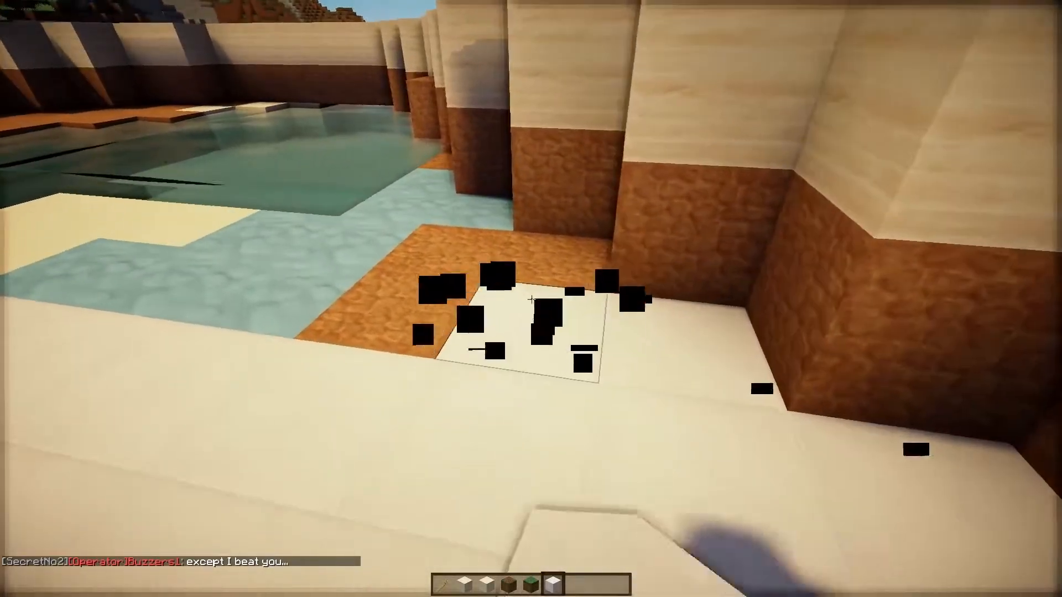
pyautogui.moveTo(531, 299)
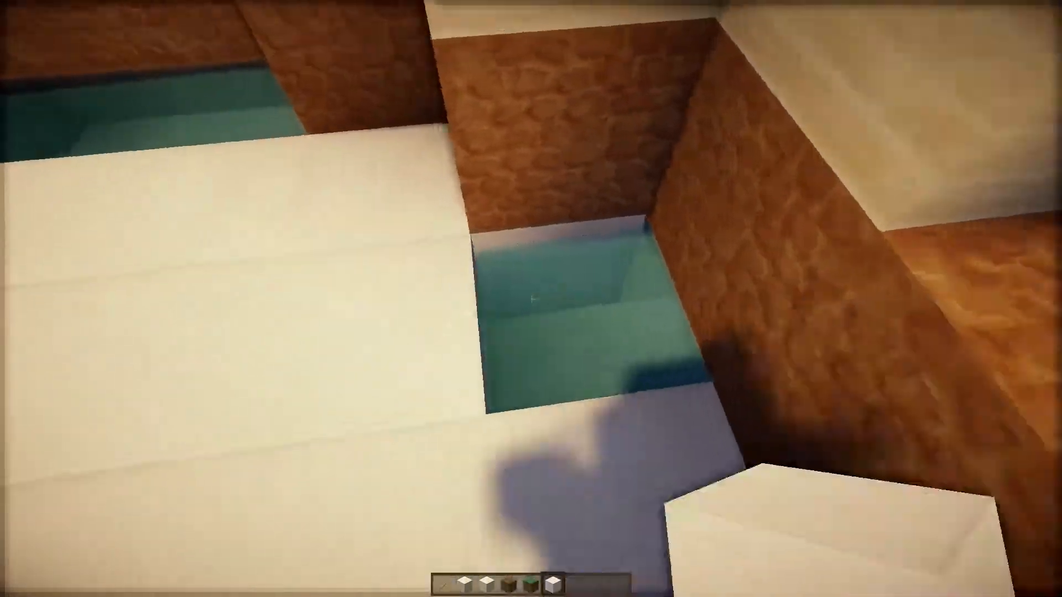
pyautogui.moveTo(530, 298)
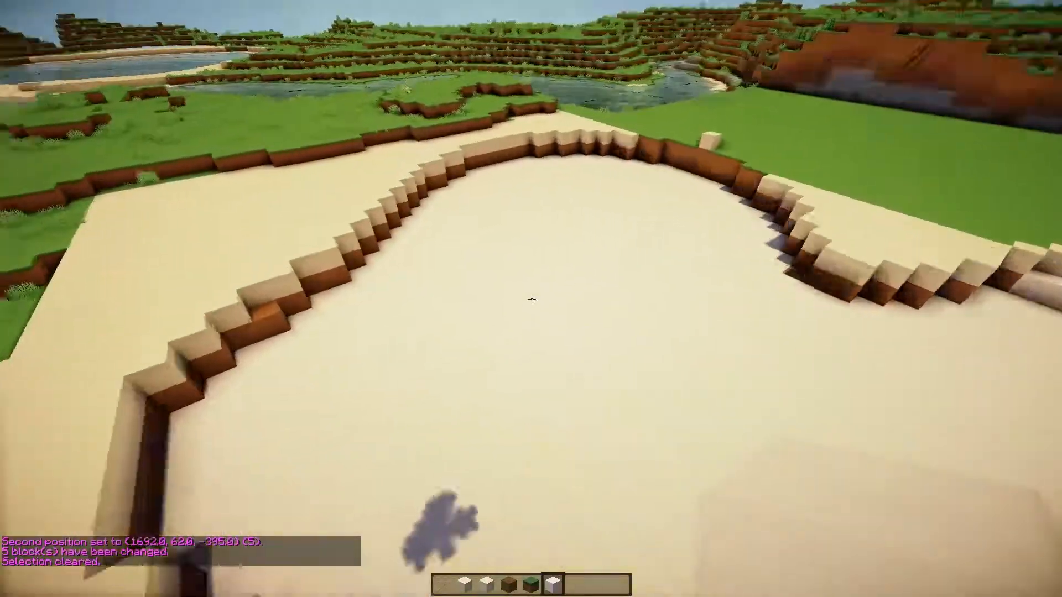
pyautogui.moveTo(531, 299)
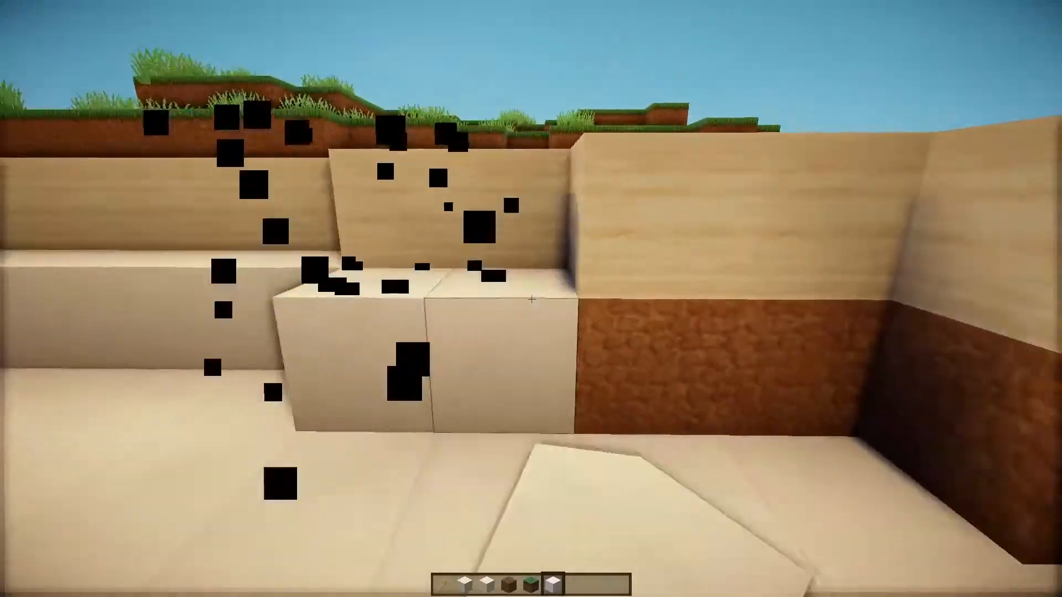
pyautogui.moveTo(531, 298)
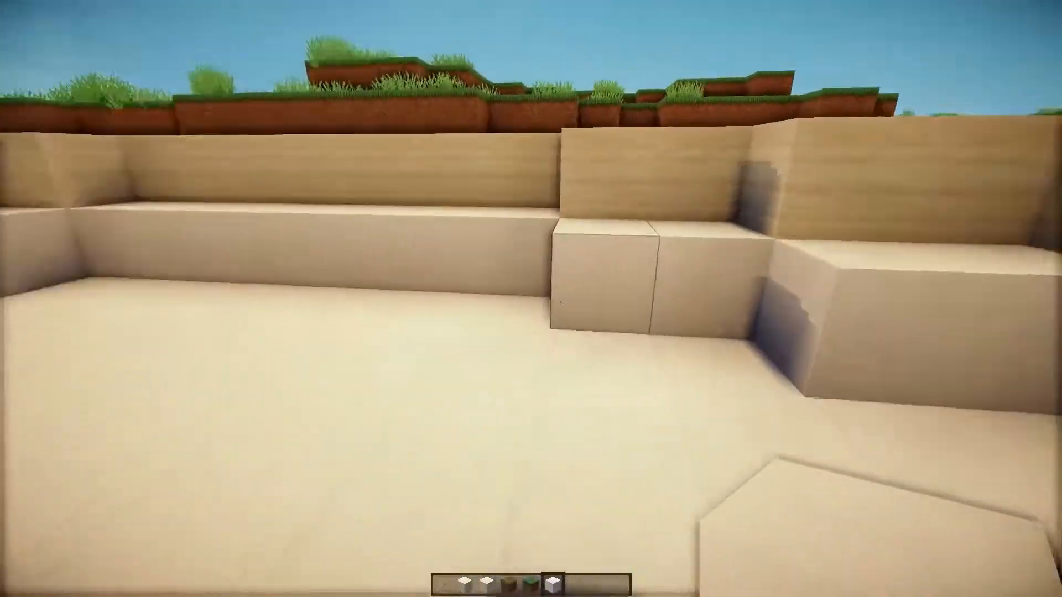
pyautogui.moveTo(531, 292)
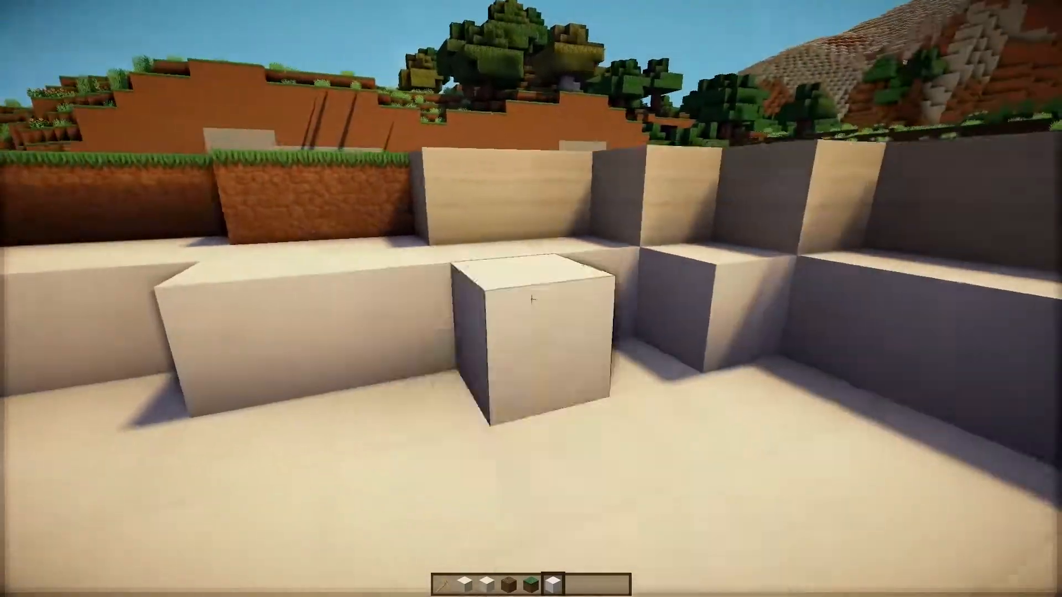
pyautogui.moveTo(531, 299)
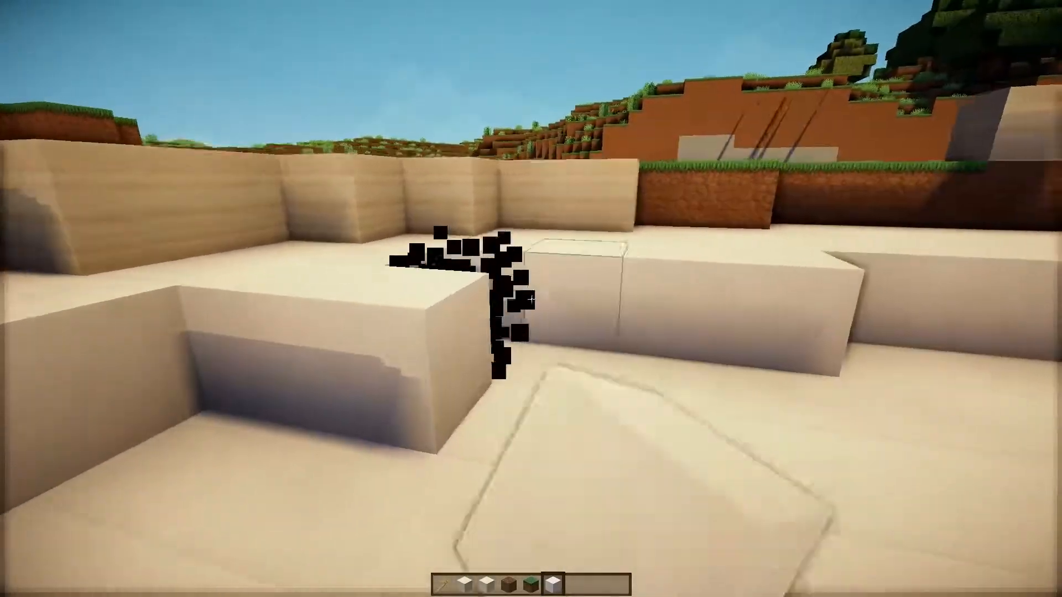
pyautogui.moveTo(531, 298)
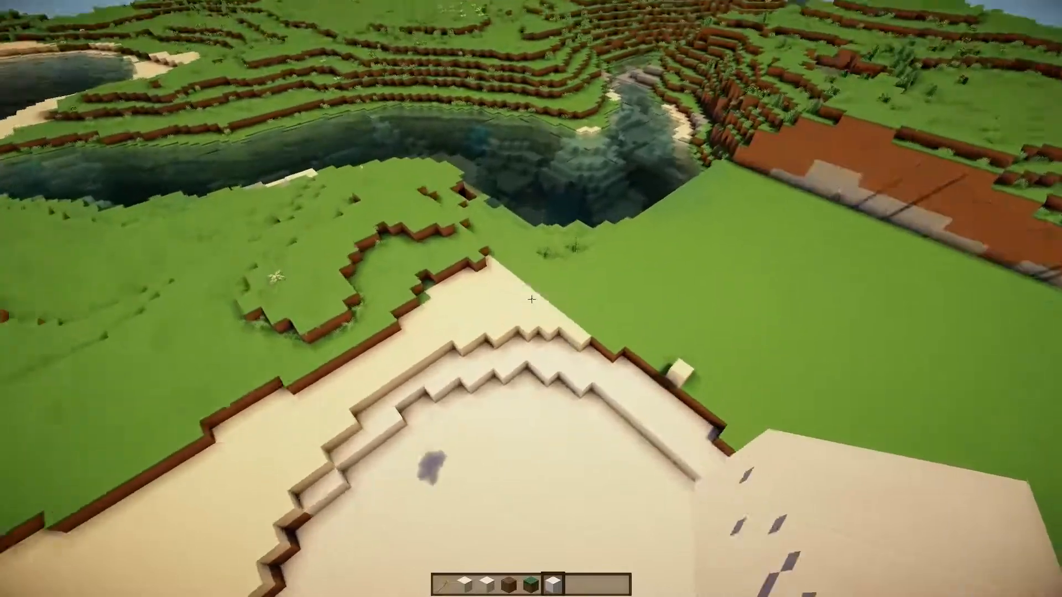
pyautogui.moveTo(531, 298)
pyautogui.write('//replace')
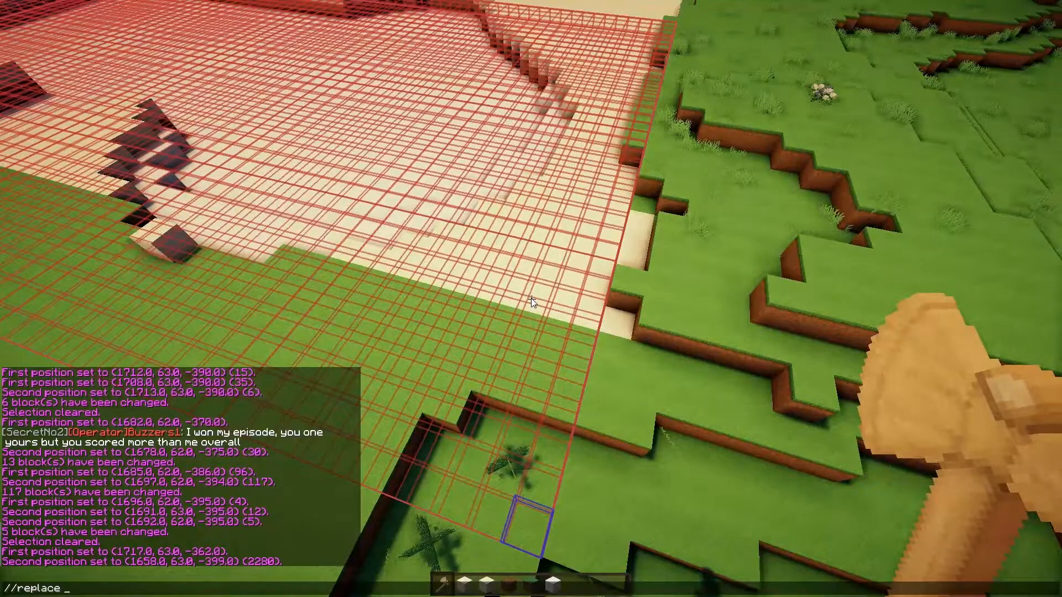
# - Run the //replace of dirt,stone across the pool area, changing 997 blocks
pyautogui.write('dirt')
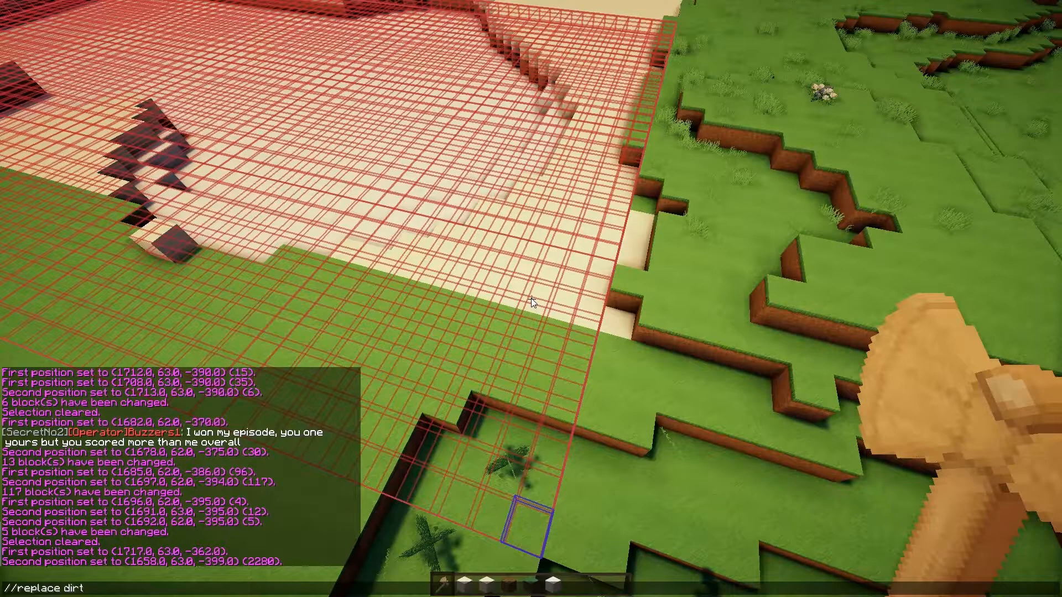
pyautogui.write(',stone')
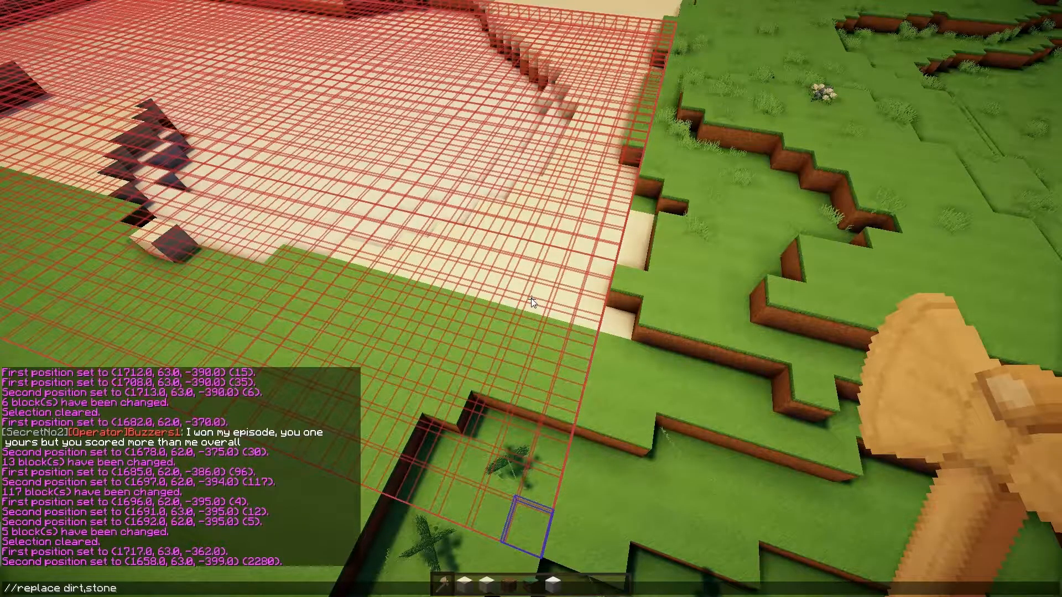
pyautogui.press('Return')
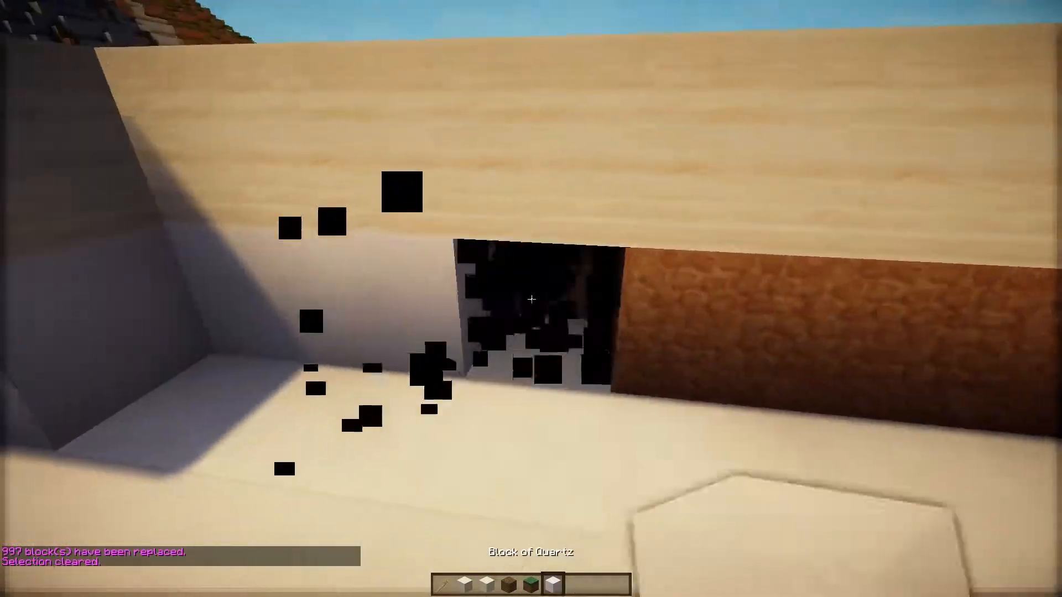
pyautogui.moveTo(531, 298)
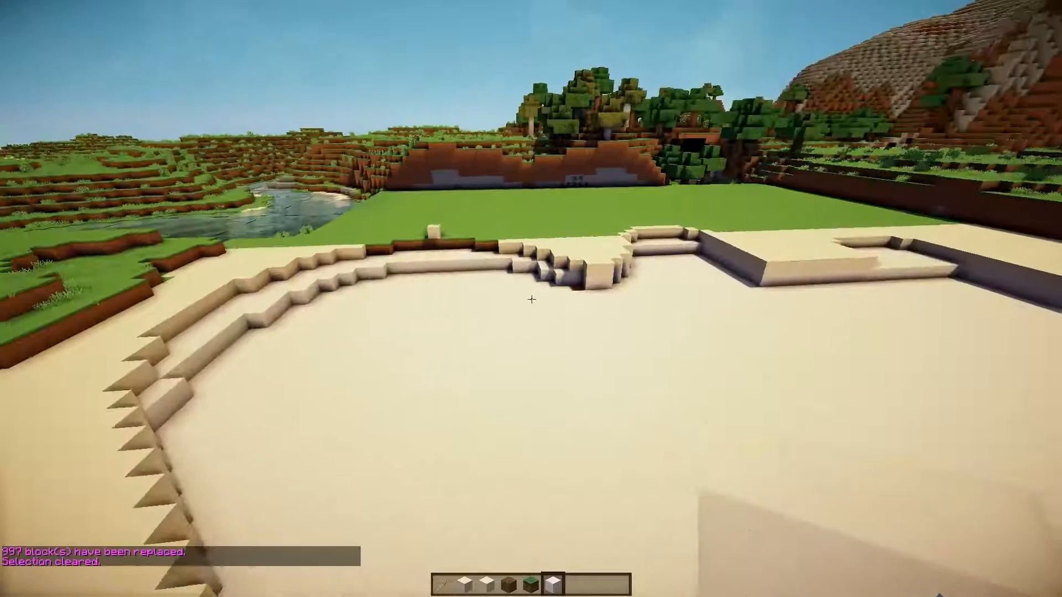
pyautogui.moveTo(531, 299)
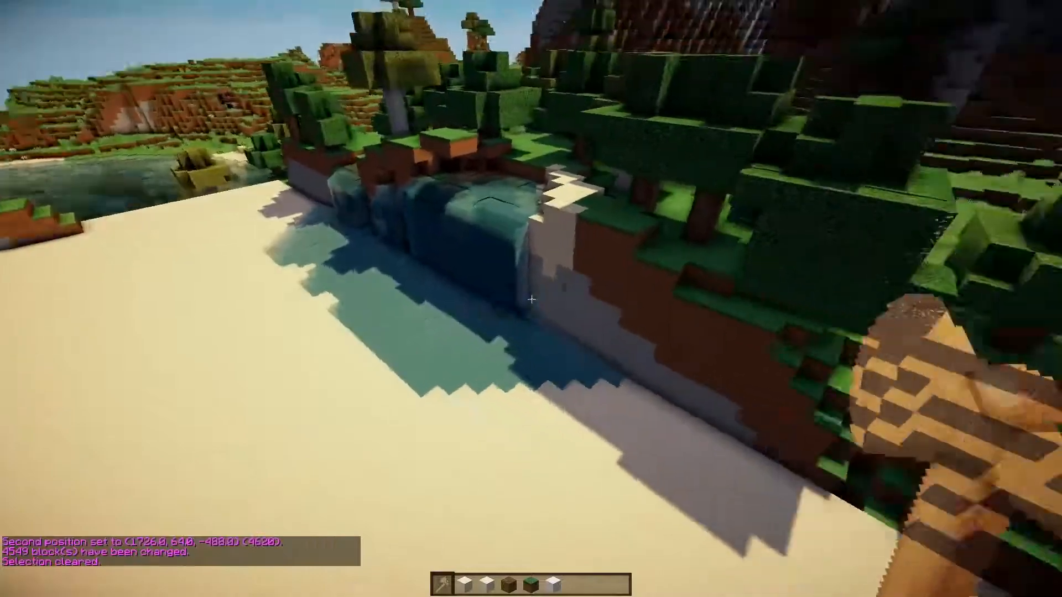
# - Run a further WorldEdit command to fill 477 more ground blocks around the pool openings
pyautogui.write('//d')
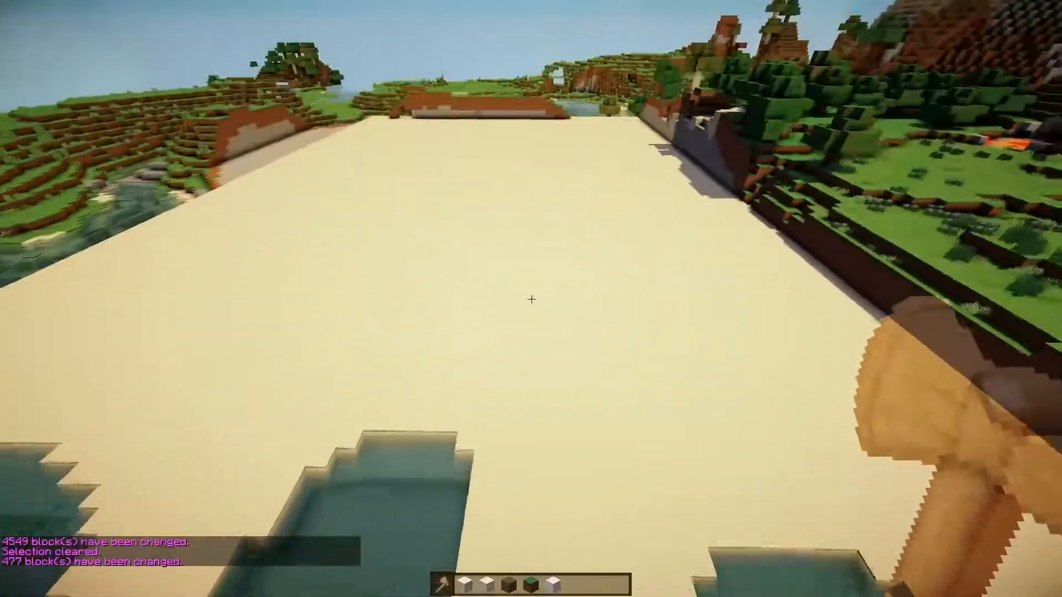
pyautogui.press('e')
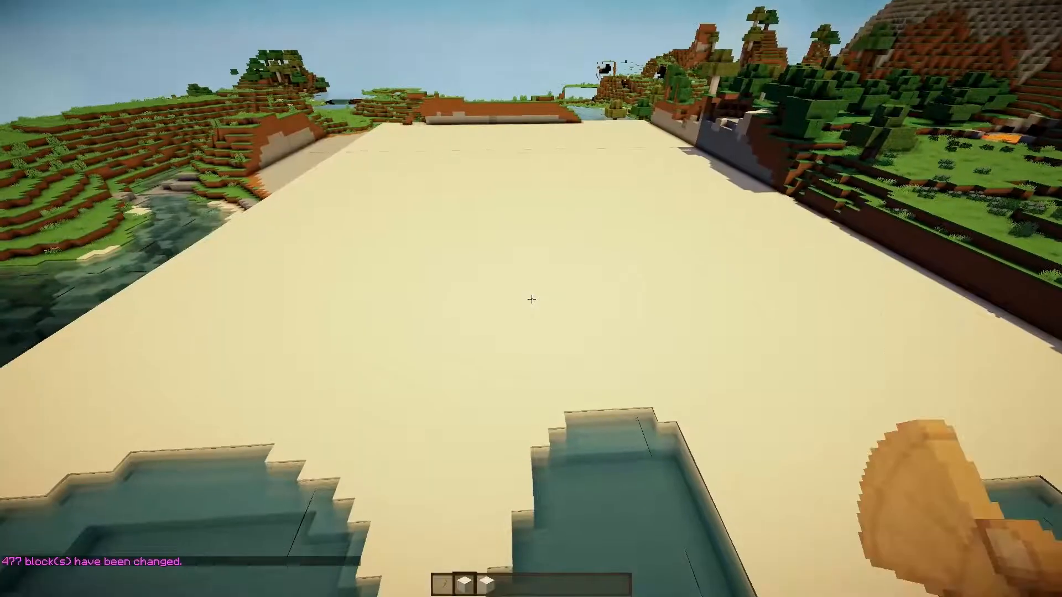
pyautogui.moveTo(531, 299)
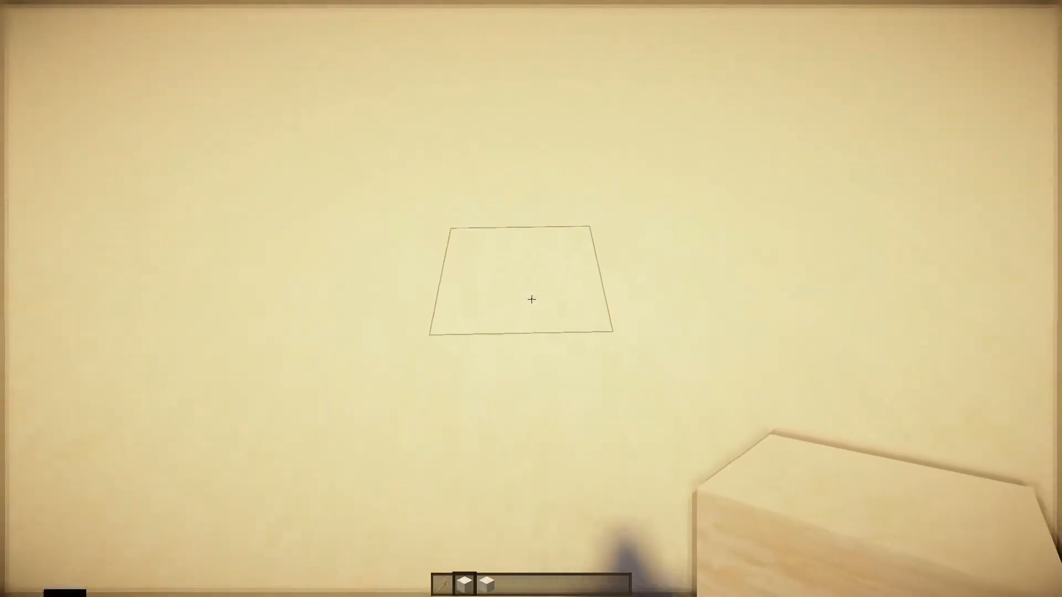
# - Take White Stained Clay and Block of Quartz from the inventory for the balcony pillars
pyautogui.press('e')
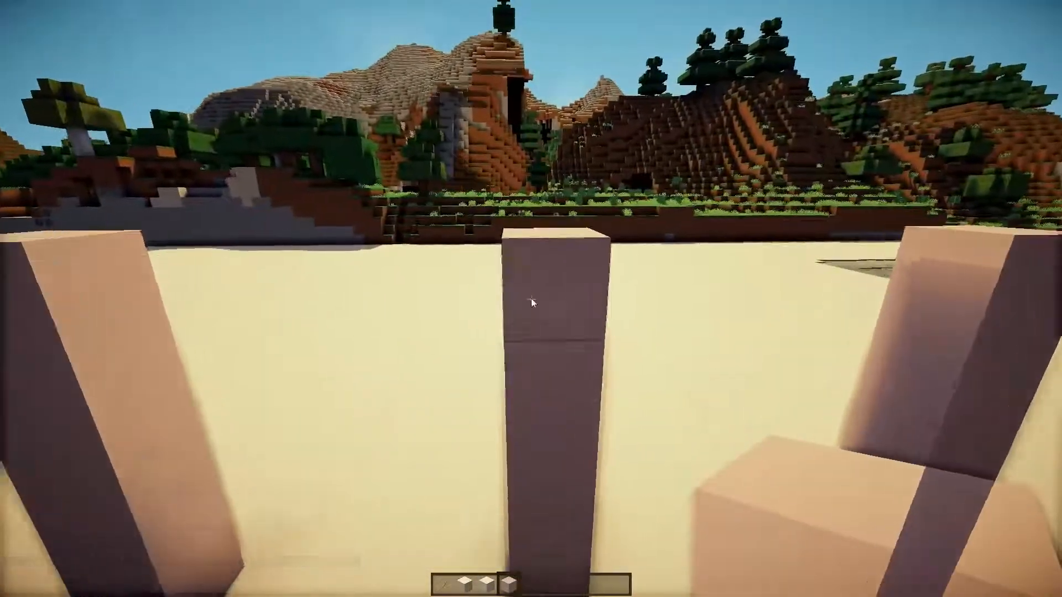
pyautogui.press('e')
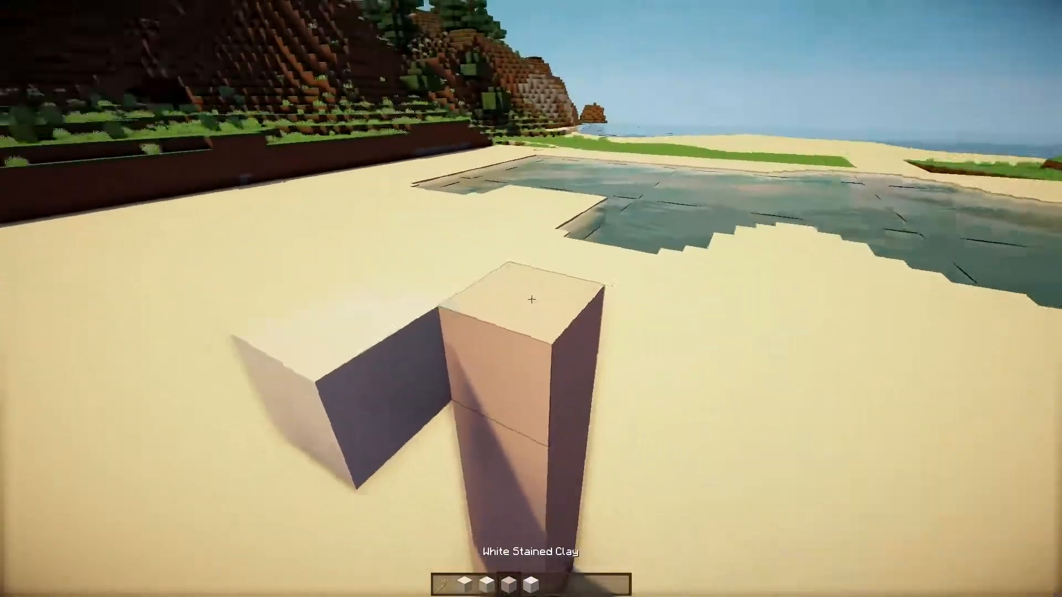
pyautogui.moveTo(531, 298)
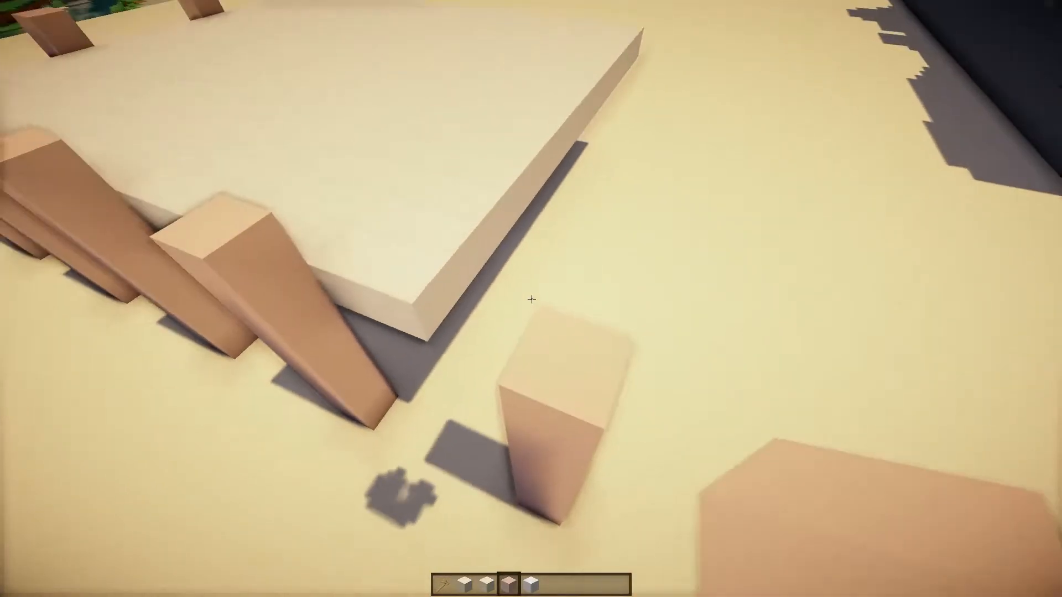
pyautogui.moveTo(531, 298)
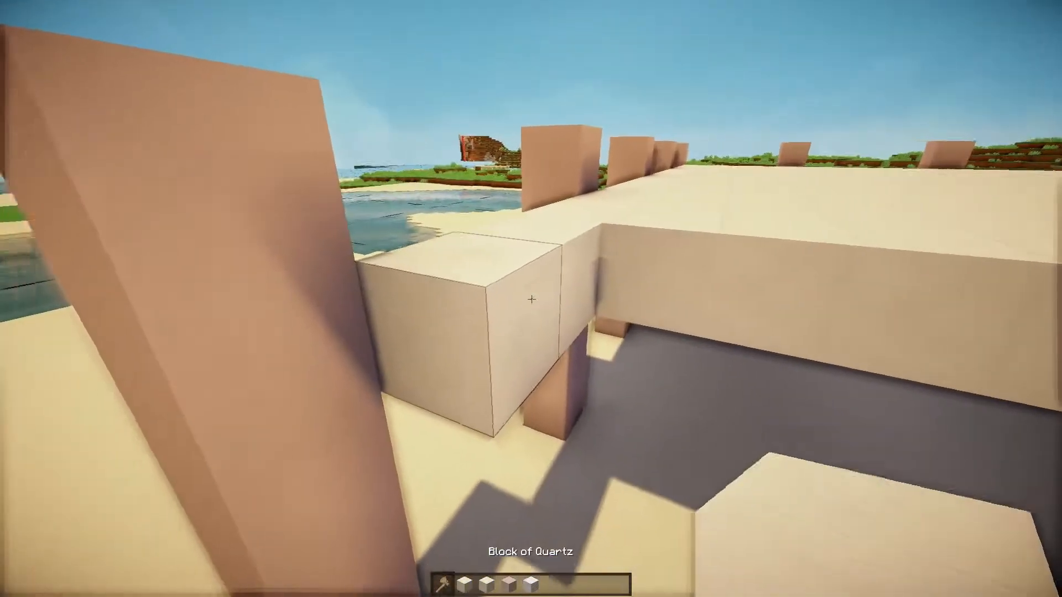
# - Mark a corner of the 28-block strip along the balcony slab edge
pyautogui.click(529, 299)
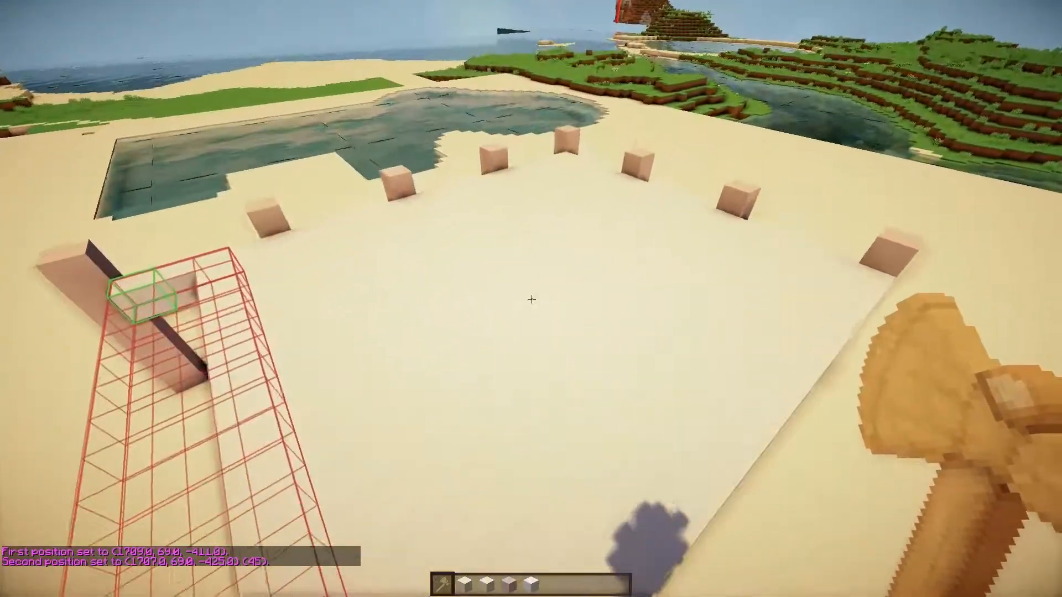
pyautogui.moveTo(531, 299)
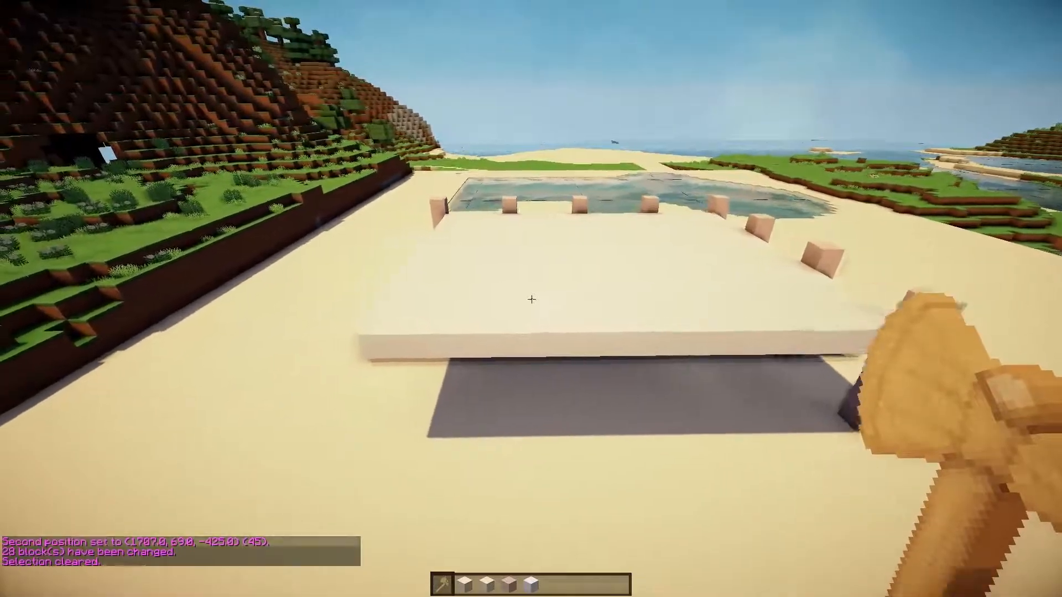
pyautogui.moveTo(531, 299)
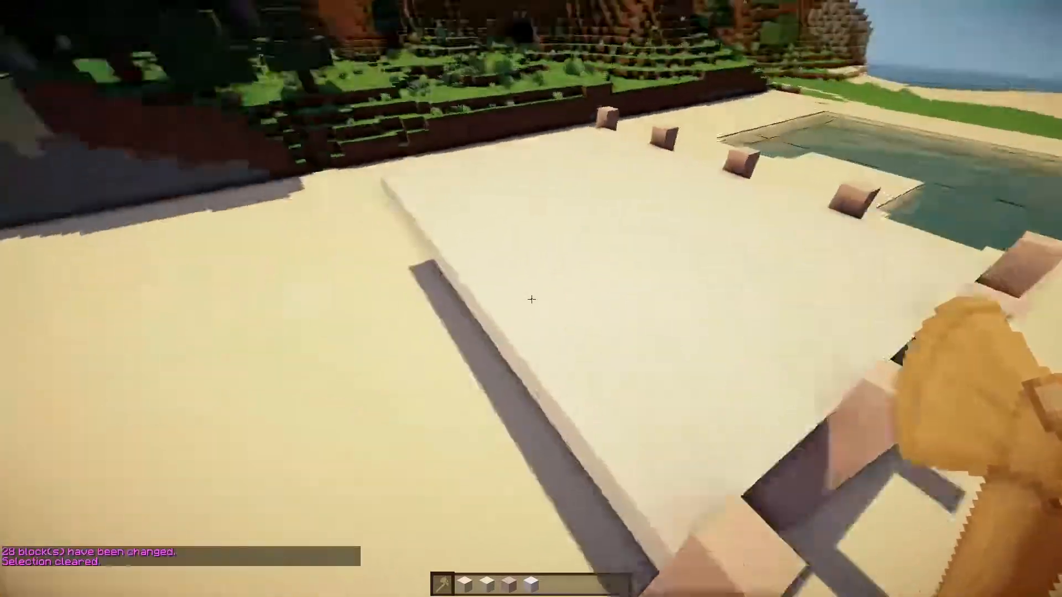
pyautogui.moveTo(531, 298)
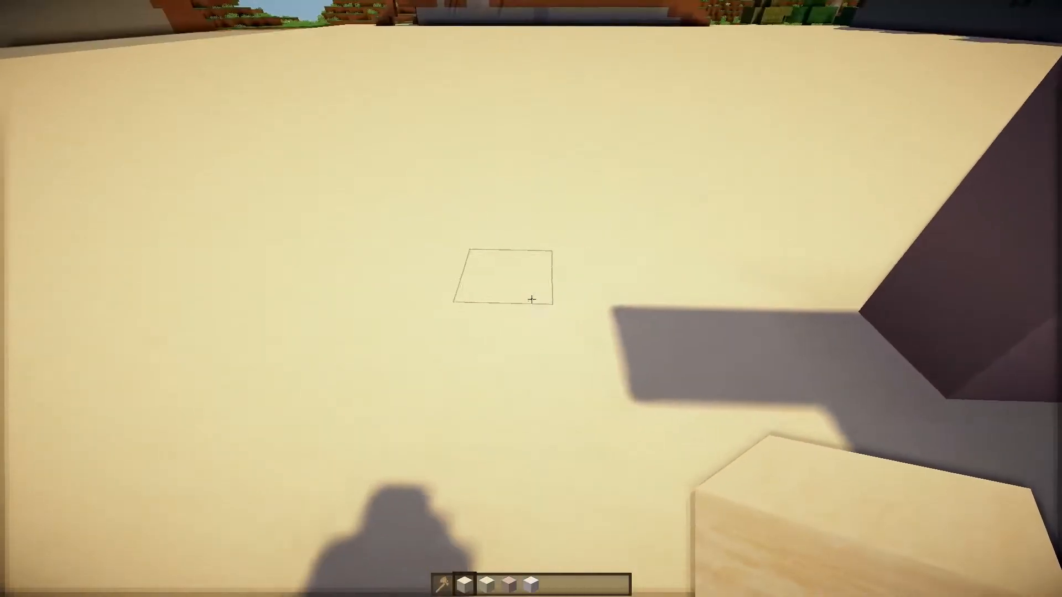
pyautogui.moveTo(531, 298)
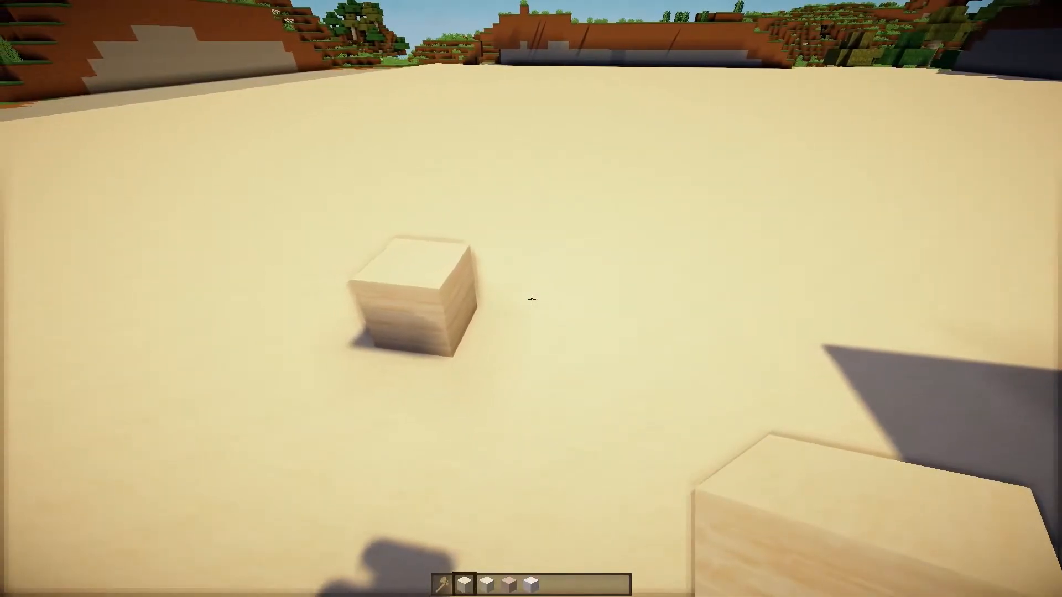
pyautogui.moveTo(531, 300)
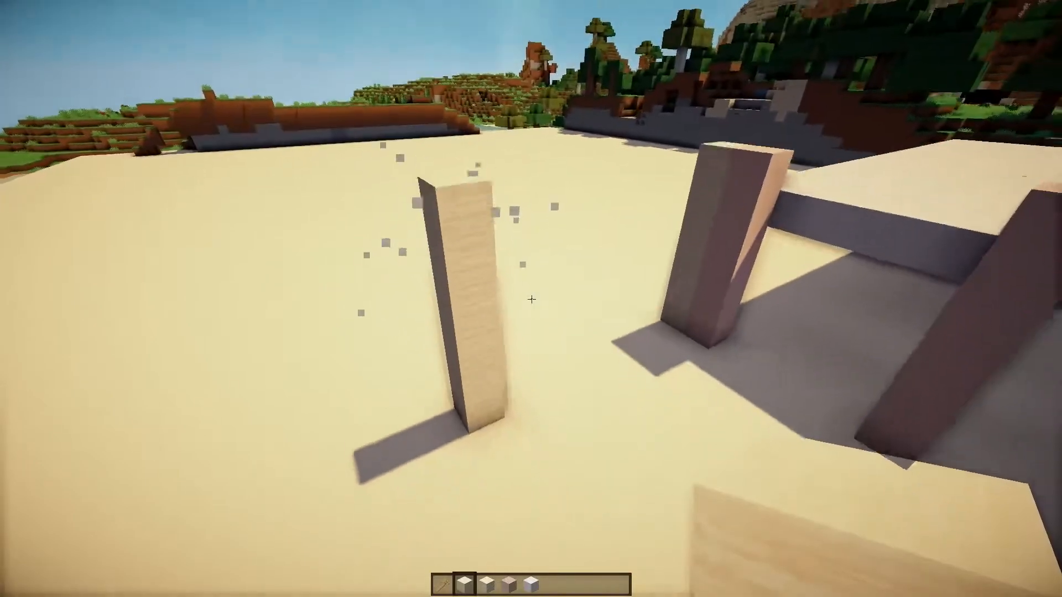
pyautogui.moveTo(531, 299)
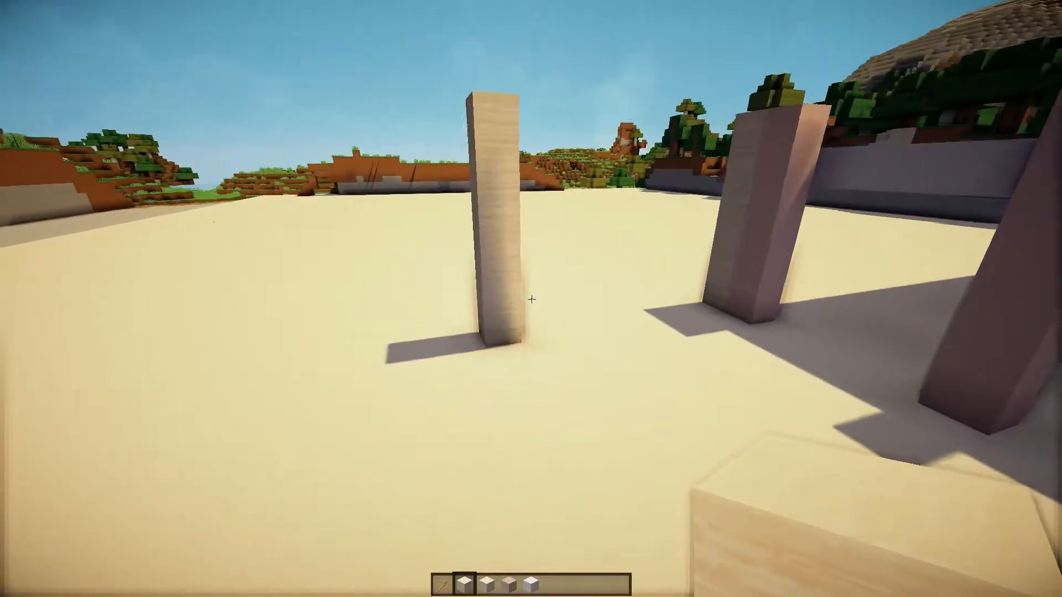
pyautogui.moveTo(530, 298)
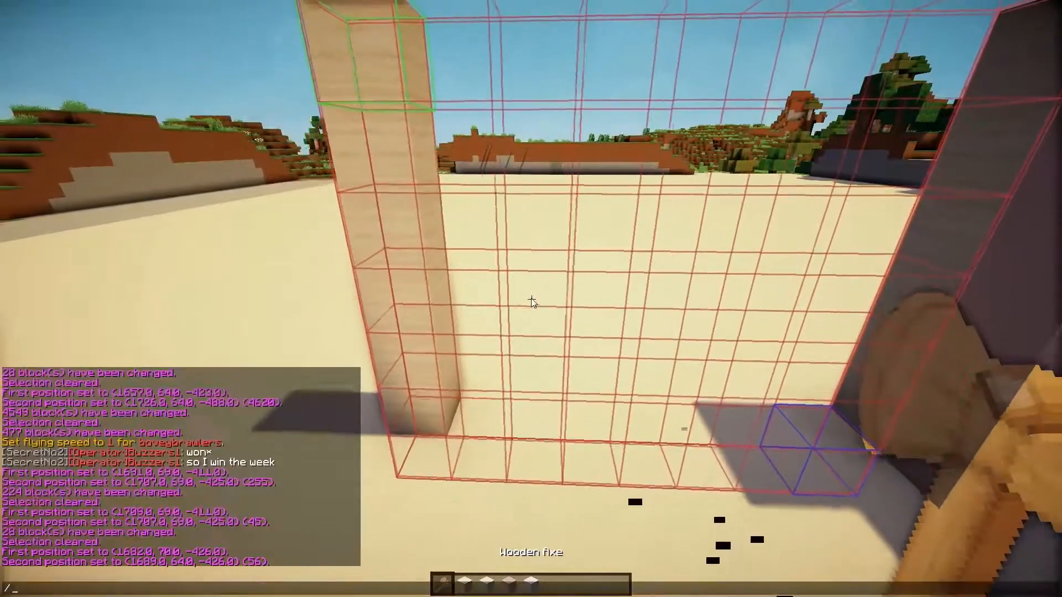
# - Run //stack 3 to repeat the selected pillar into a row of posts
pyautogui.write('//stack 3')
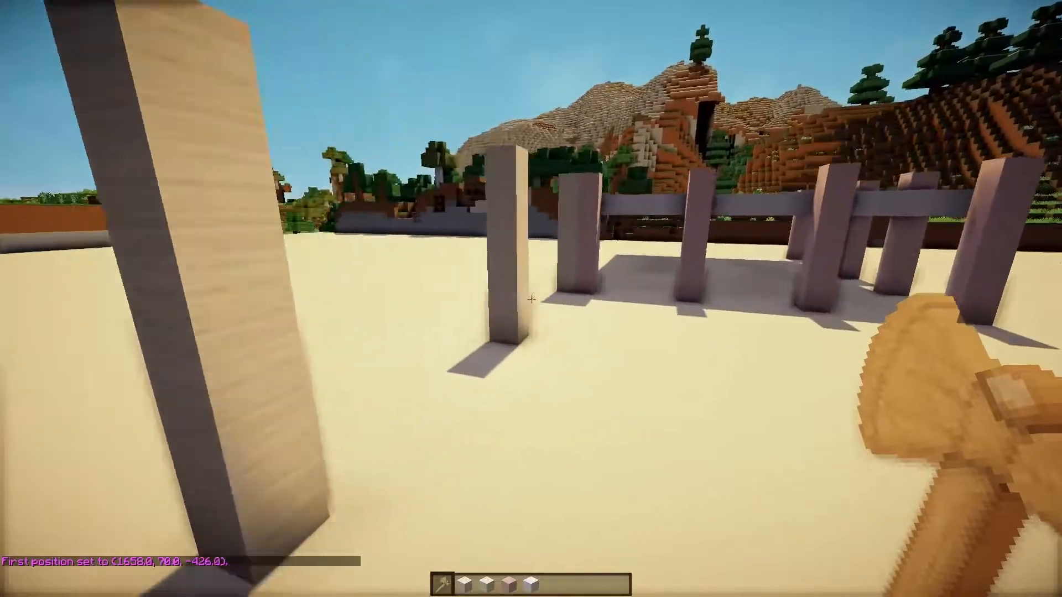
pyautogui.moveTo(530, 299)
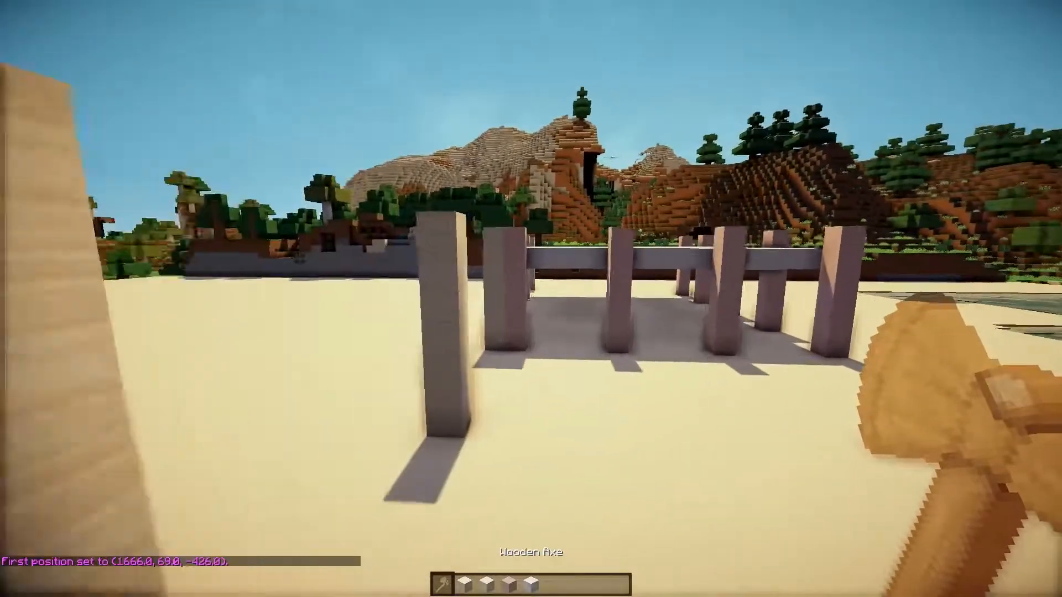
pyautogui.moveTo(530, 299)
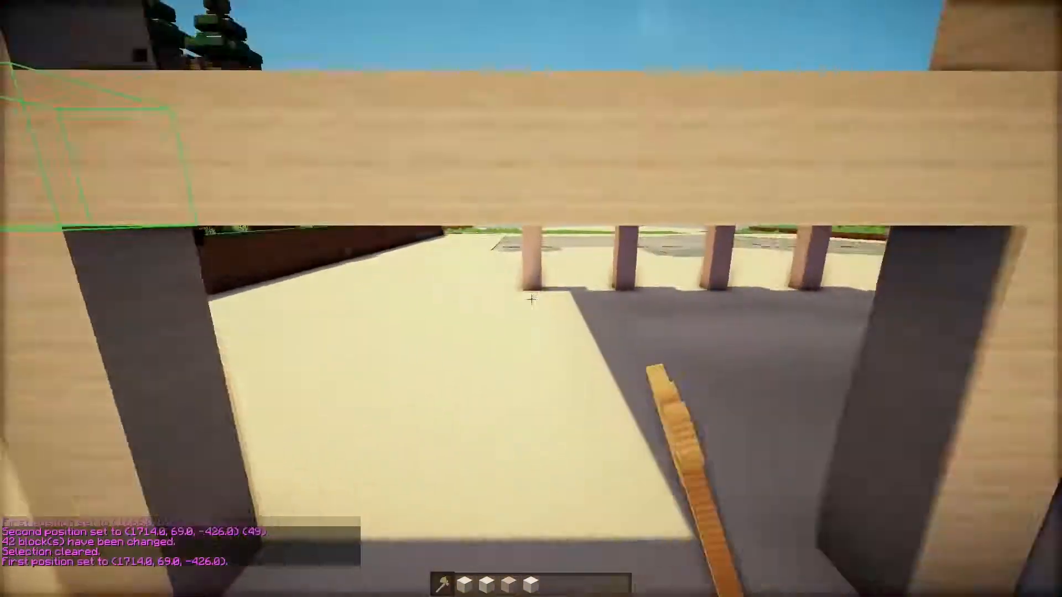
pyautogui.moveTo(531, 298)
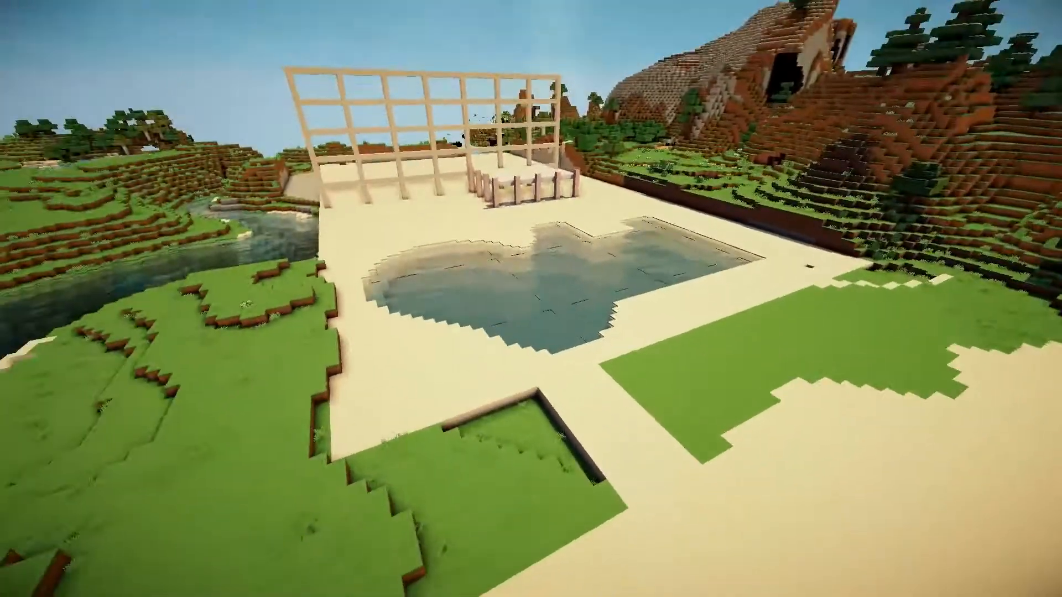
pyautogui.moveTo(530, 298)
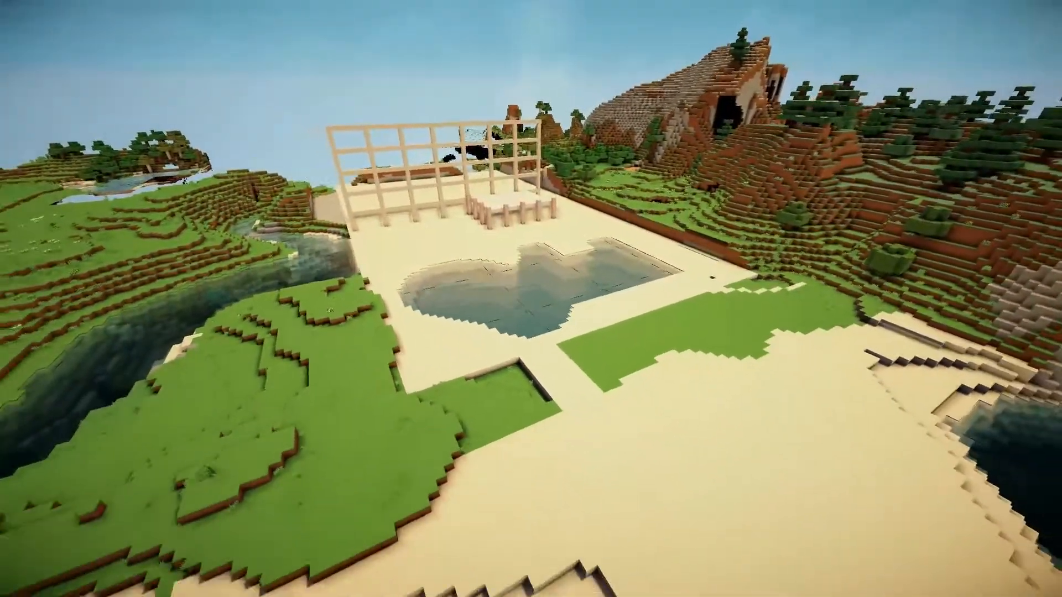